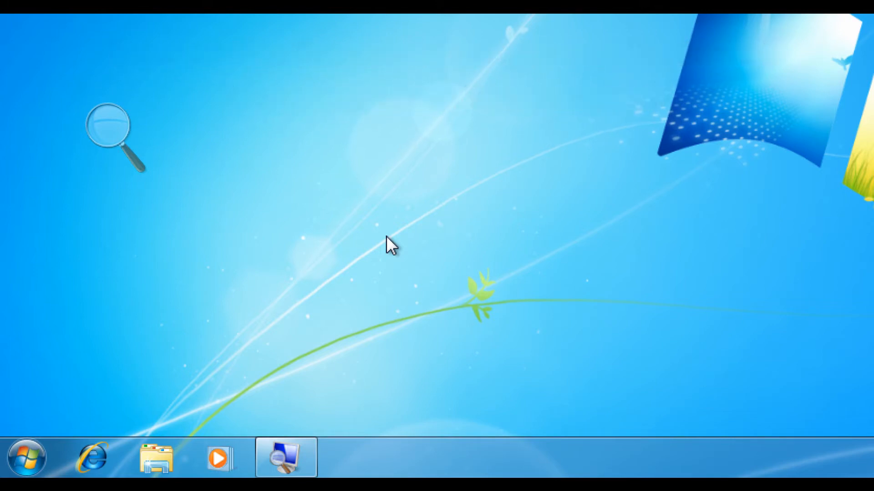
{"action": "mouse_move", "coordinate": [398, 278]}
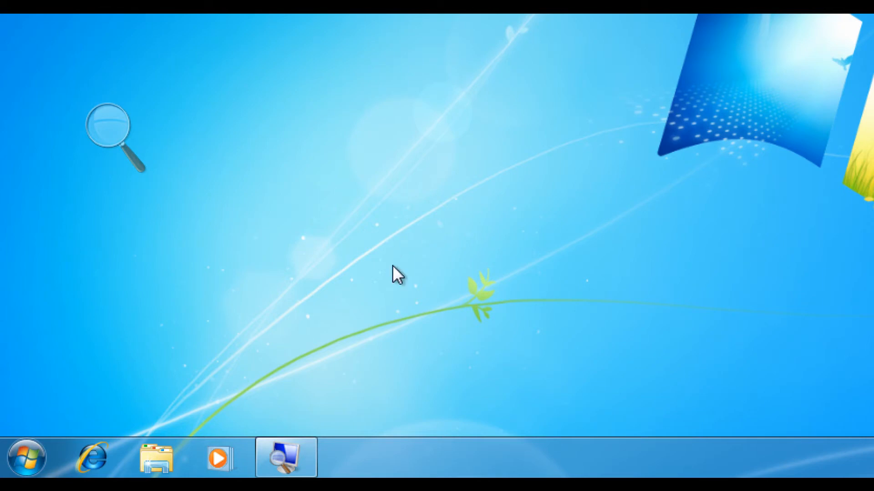
Bring up the Start menu so Control Panel is listed among the destinations.
{"action": "left_click", "coordinate": [20, 458]}
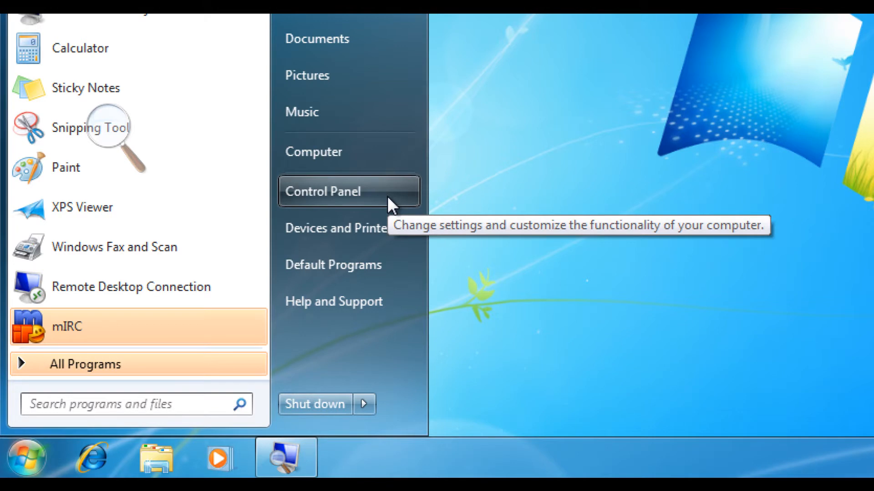
Reach the account management page listing existing users via 'Add or remove user accounts'.
{"action": "left_click", "coordinate": [322, 191]}
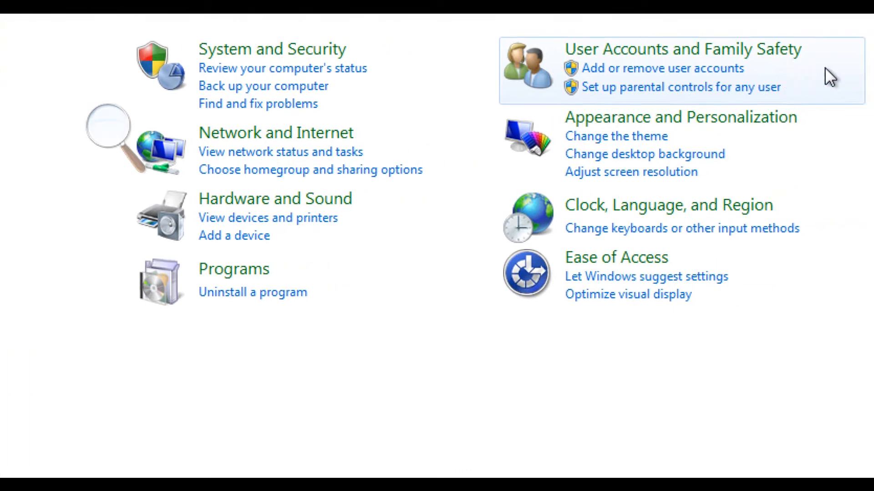
{"action": "mouse_move", "coordinate": [649, 72]}
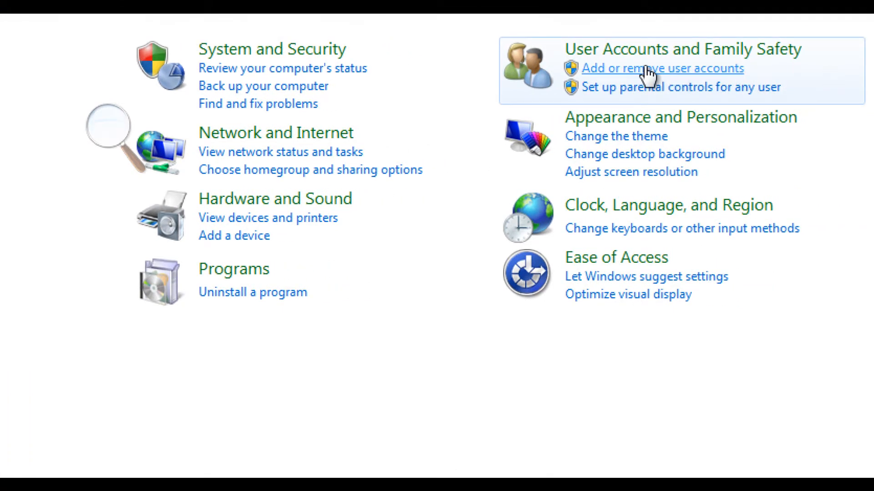
{"action": "left_click", "coordinate": [662, 68]}
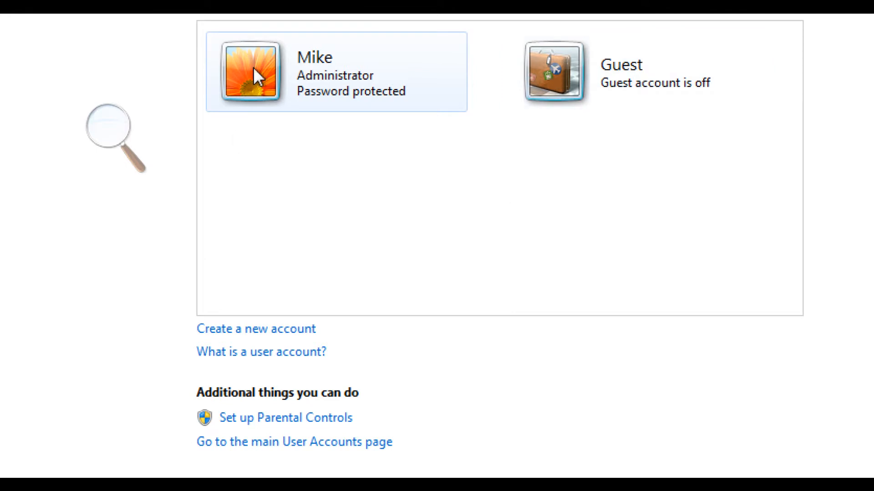
{"action": "mouse_move", "coordinate": [398, 109]}
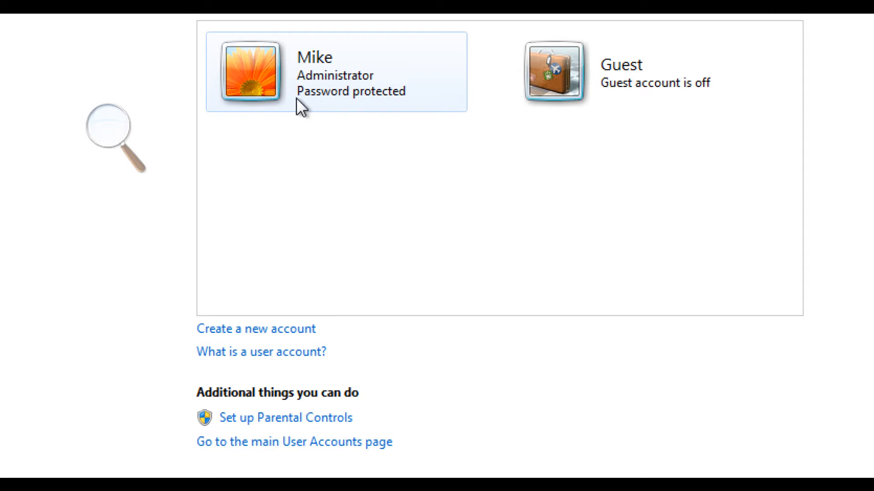
{"action": "mouse_move", "coordinate": [299, 176]}
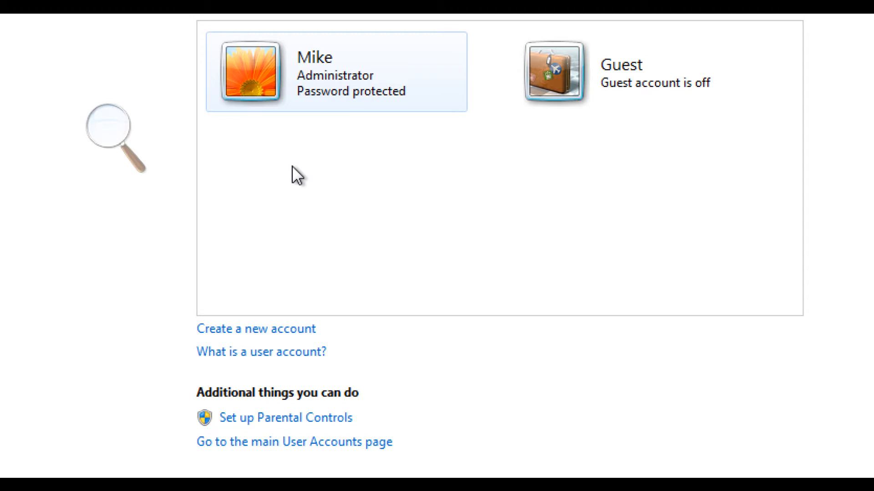
{"action": "mouse_move", "coordinate": [519, 451]}
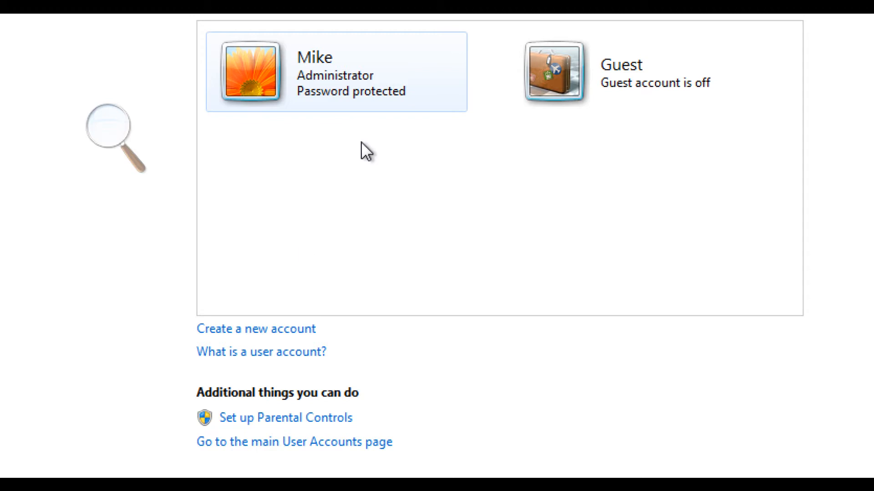
{"action": "mouse_move", "coordinate": [256, 329]}
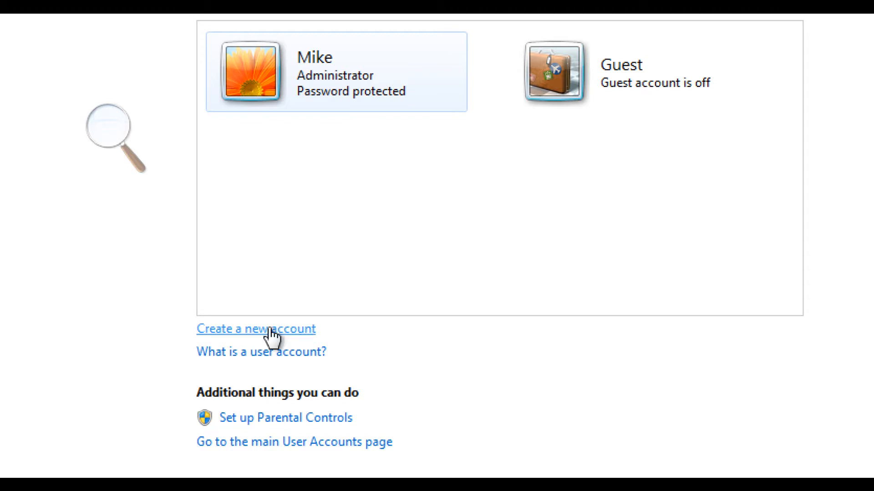
Fill in the new-account form with the name 'Johnny' and Standard user type, not yet created.
{"action": "left_click", "coordinate": [256, 329]}
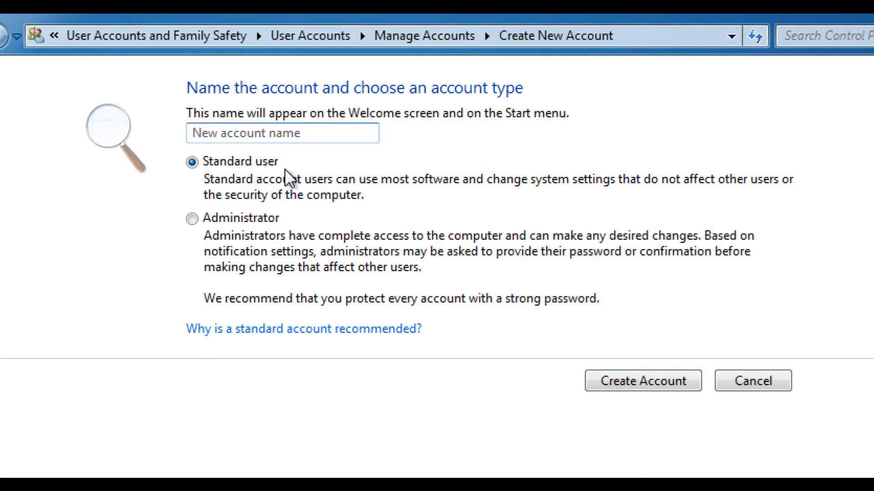
{"action": "left_click", "coordinate": [281, 133]}
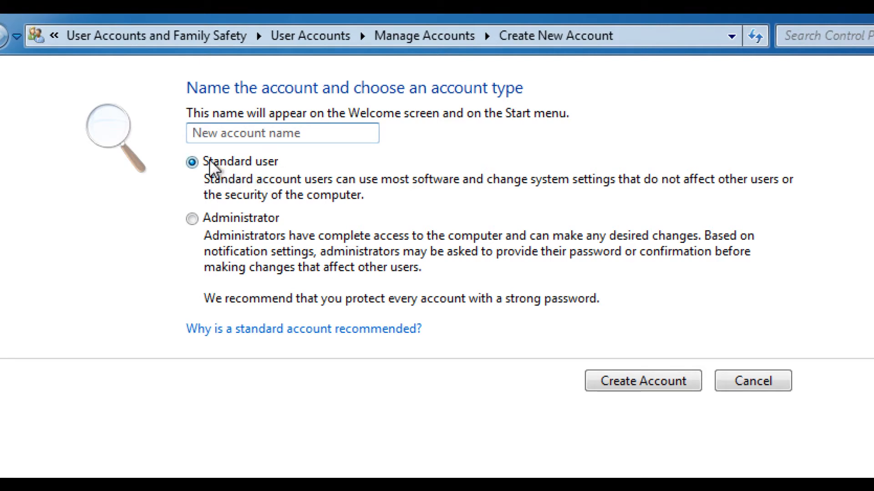
{"action": "left_click", "coordinate": [282, 133]}
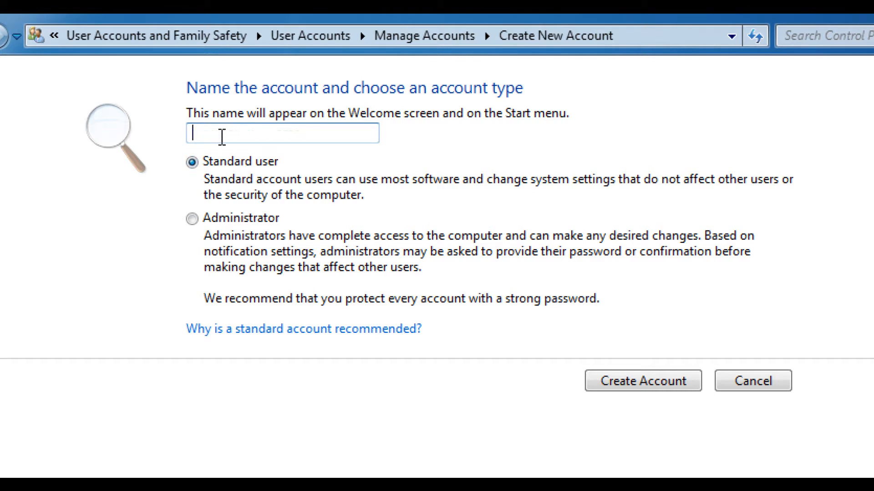
{"action": "type", "text": "John"}
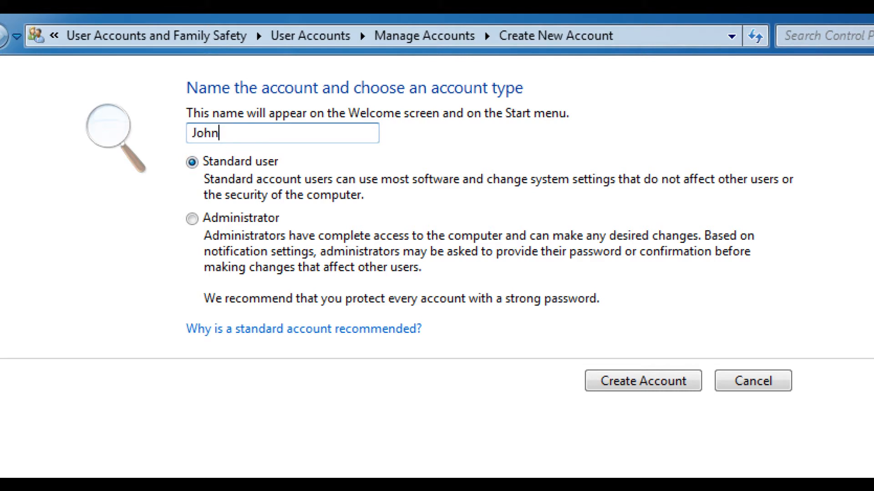
{"action": "type", "text": "ny"}
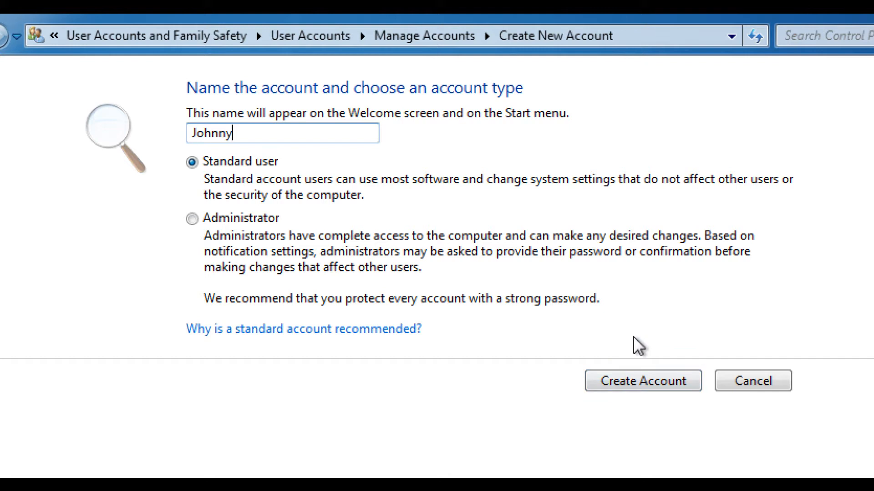
Create the Johnny account and set his Parental Controls to 'On, enforce current settings'.
{"action": "left_click", "coordinate": [641, 380]}
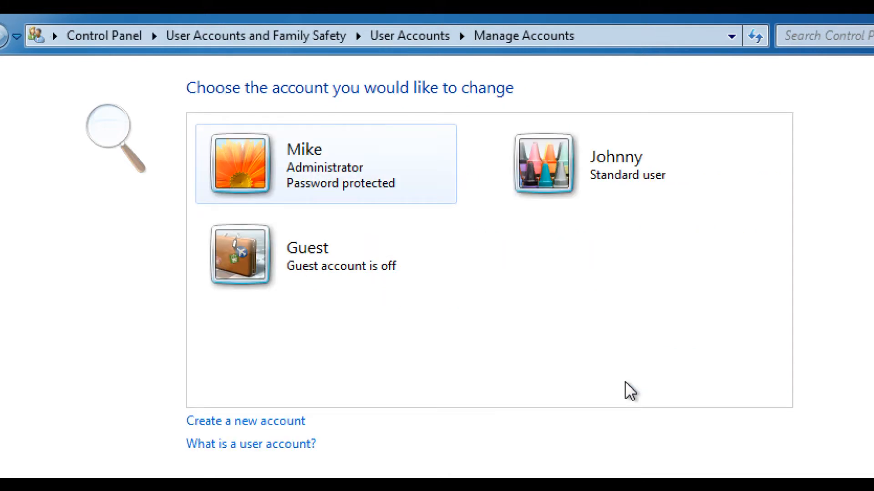
{"action": "mouse_move", "coordinate": [566, 172]}
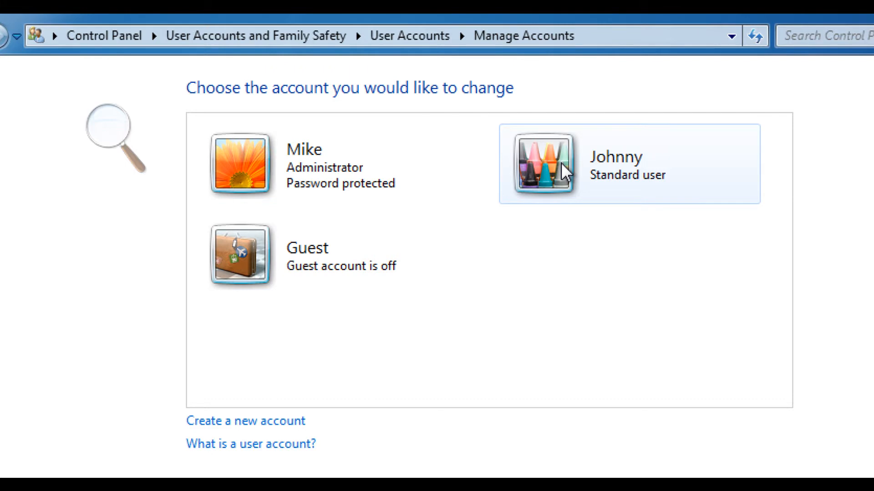
{"action": "left_click", "coordinate": [541, 163]}
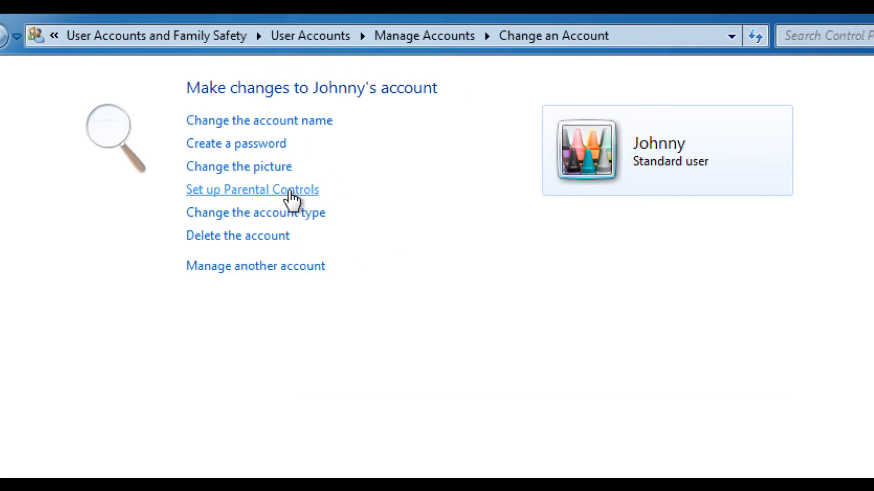
{"action": "left_click", "coordinate": [252, 189]}
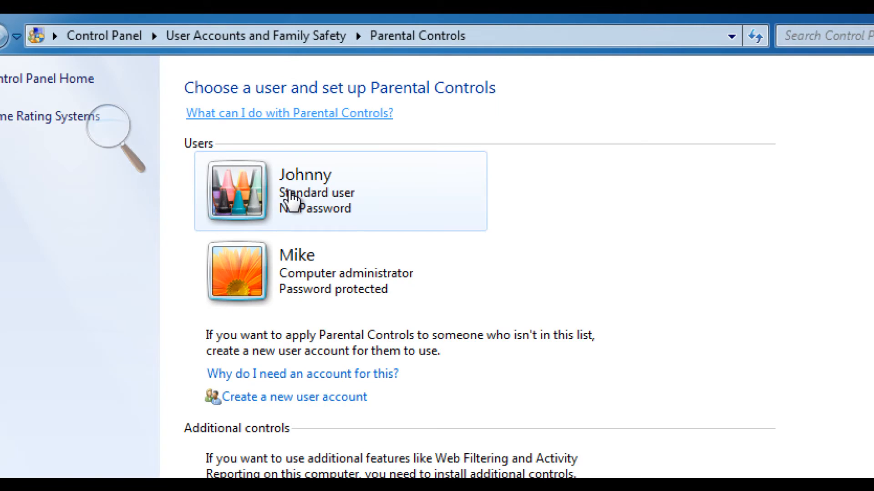
{"action": "mouse_move", "coordinate": [289, 203]}
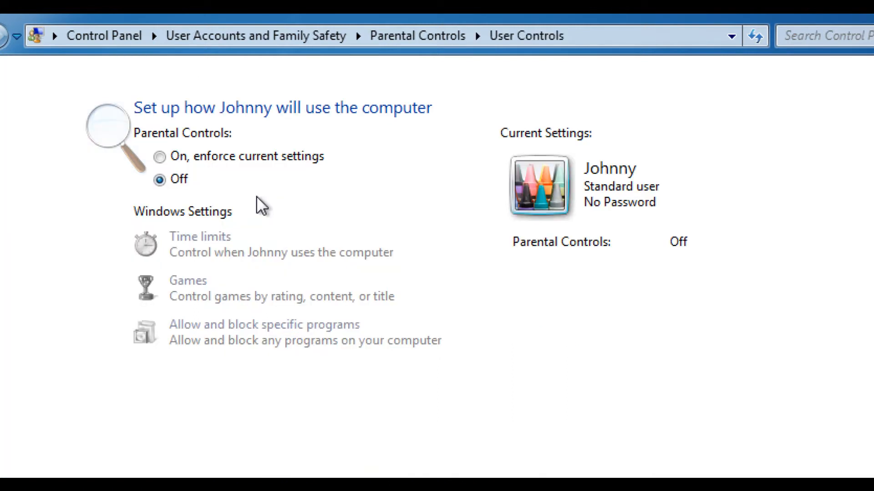
{"action": "mouse_move", "coordinate": [267, 168]}
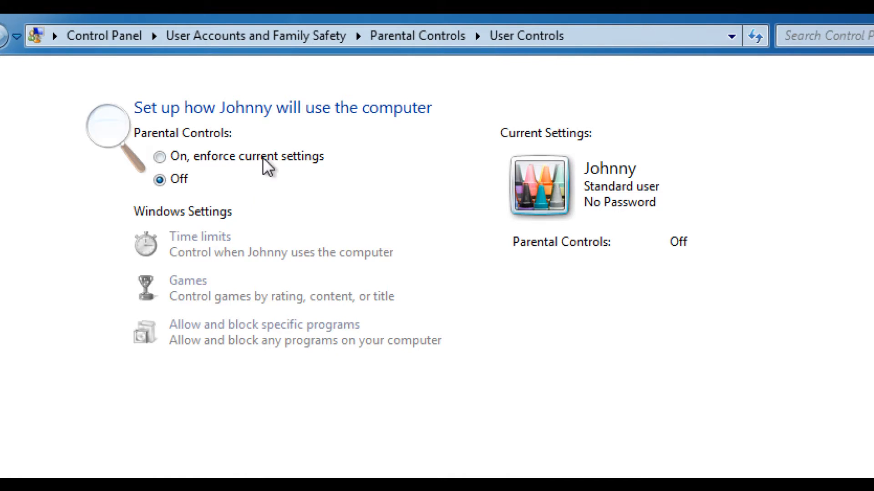
{"action": "left_click", "coordinate": [159, 156]}
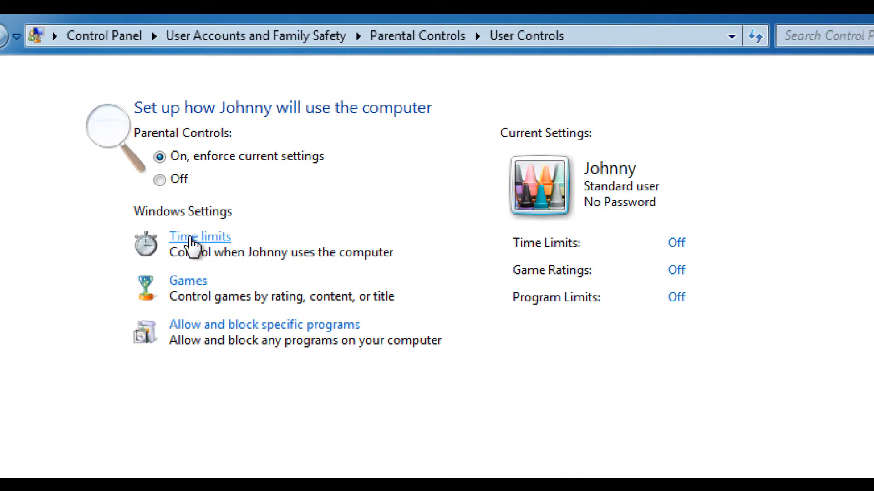
In Time Restrictions, block Johnny's weekday hours from 6 AM to 7 PM, Monday through Friday.
{"action": "left_click", "coordinate": [200, 236]}
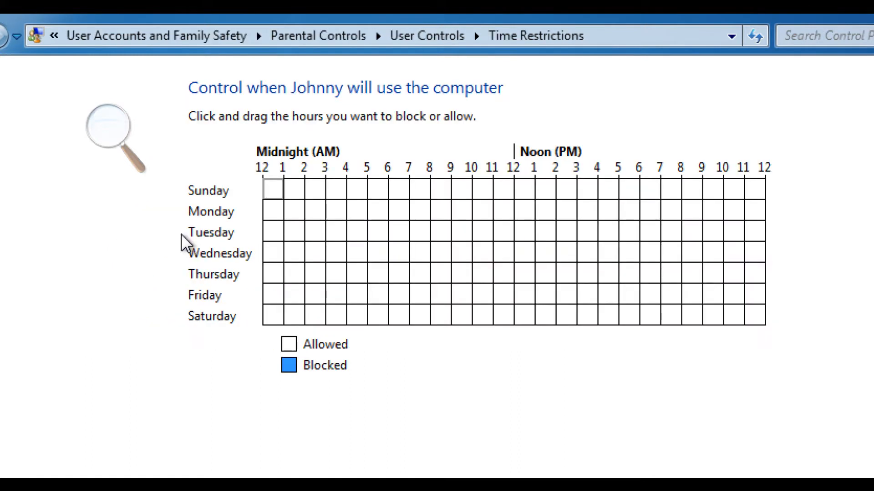
{"action": "mouse_move", "coordinate": [478, 313]}
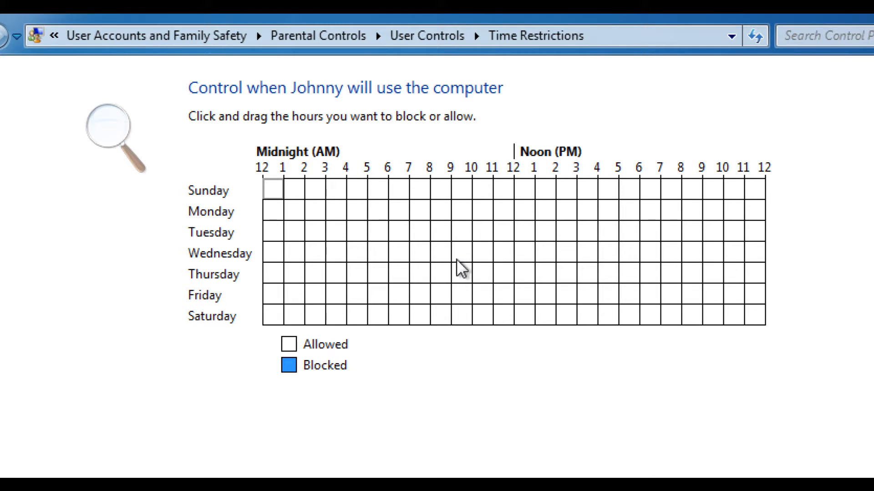
{"action": "mouse_move", "coordinate": [378, 158]}
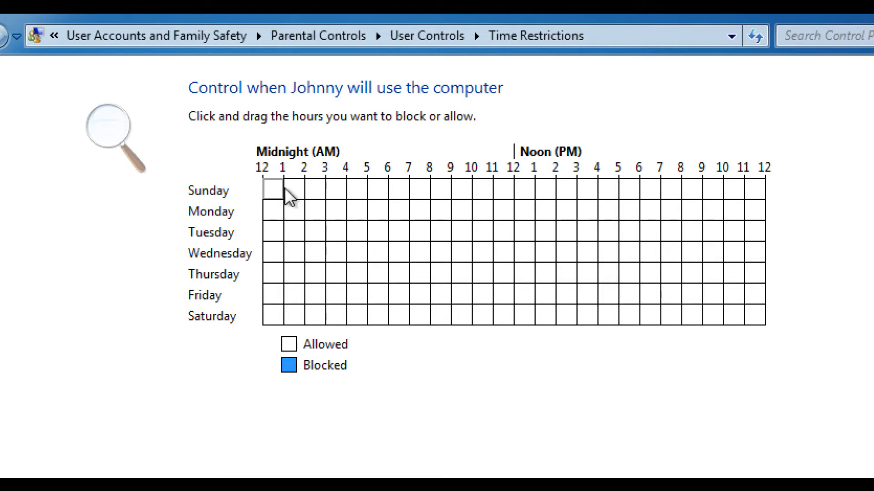
{"action": "mouse_move", "coordinate": [273, 216]}
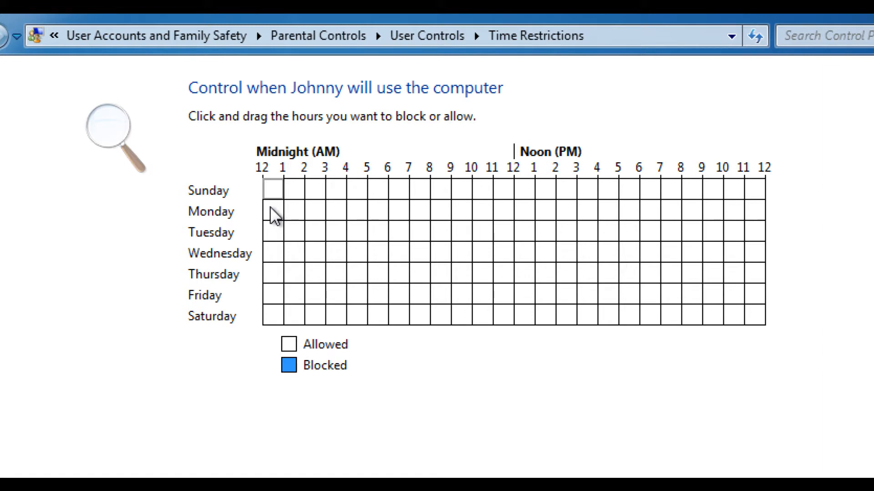
{"action": "mouse_move", "coordinate": [196, 333]}
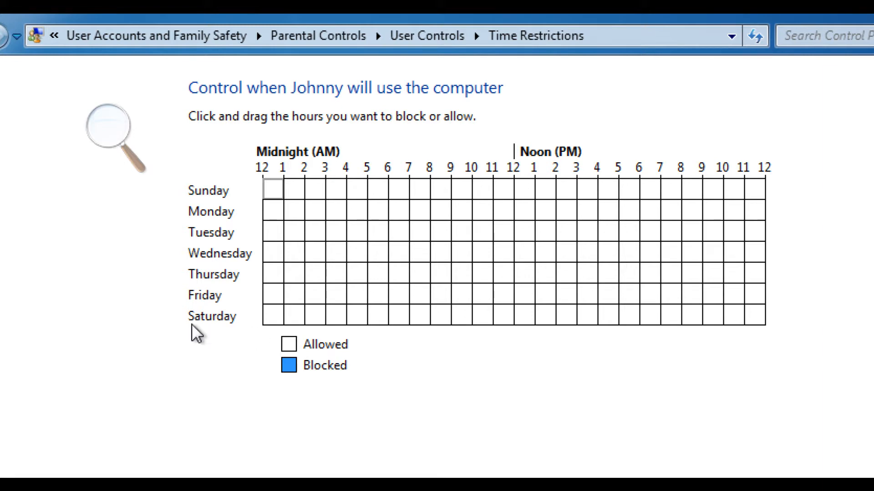
{"action": "mouse_move", "coordinate": [406, 242]}
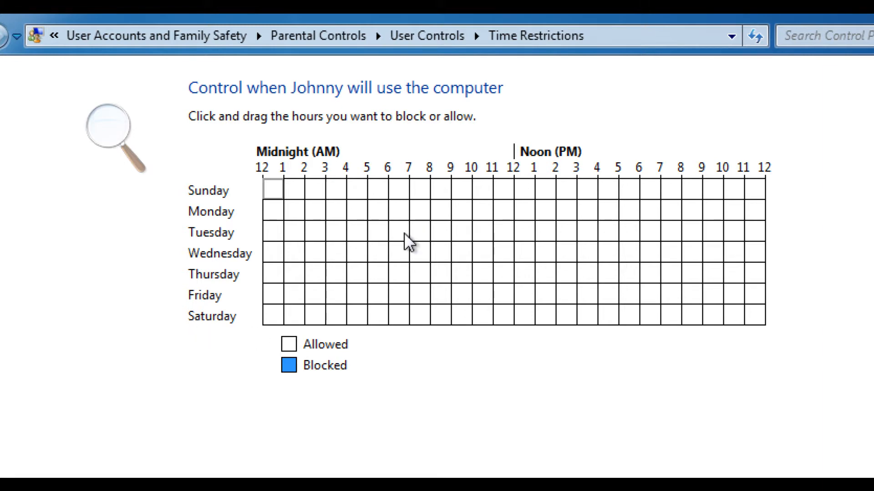
{"action": "left_click_drag", "start_coordinate": [396, 202], "coordinate": [527, 254]}
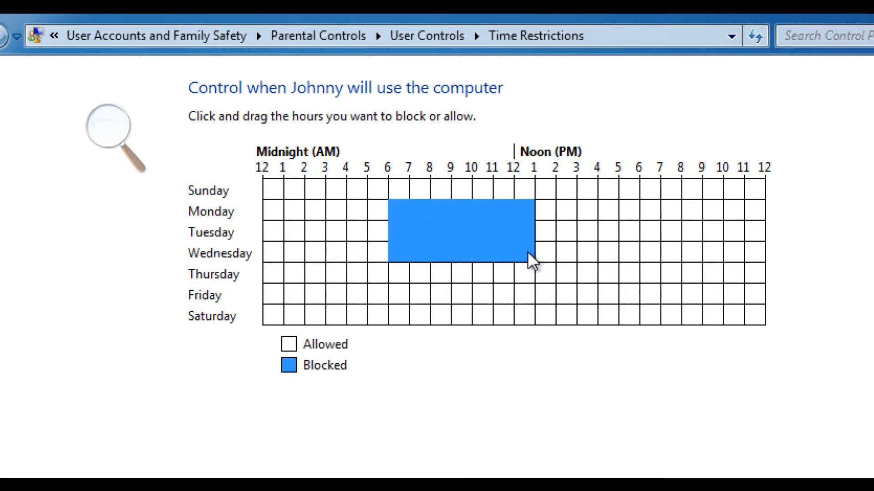
{"action": "left_click_drag", "start_coordinate": [532, 259], "coordinate": [708, 301]}
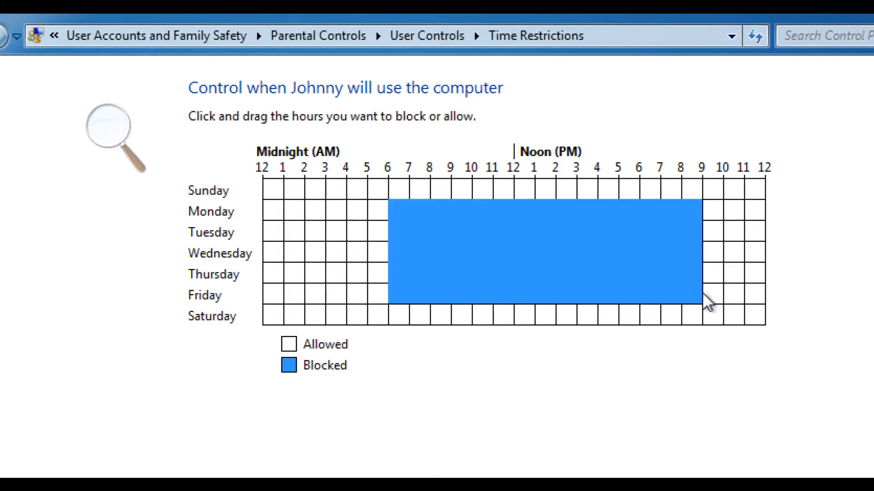
{"action": "left_click_drag", "start_coordinate": [708, 301], "coordinate": [657, 301]}
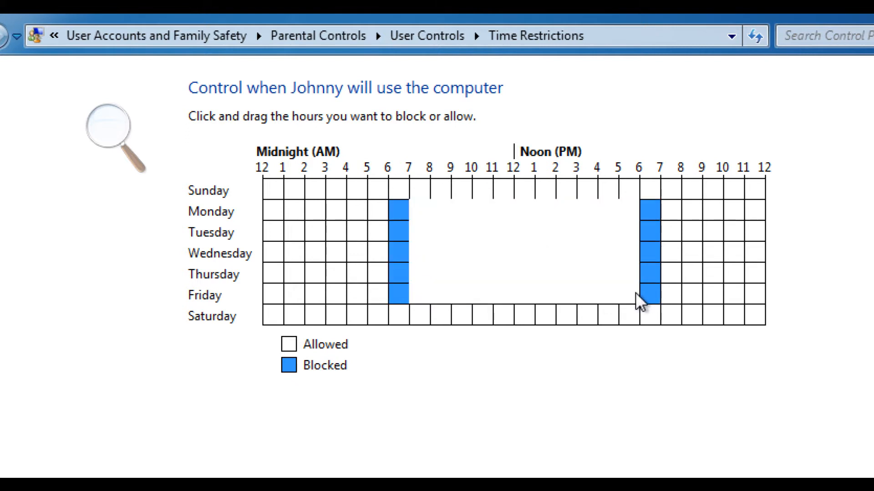
{"action": "left_click_drag", "start_coordinate": [641, 301], "coordinate": [420, 200]}
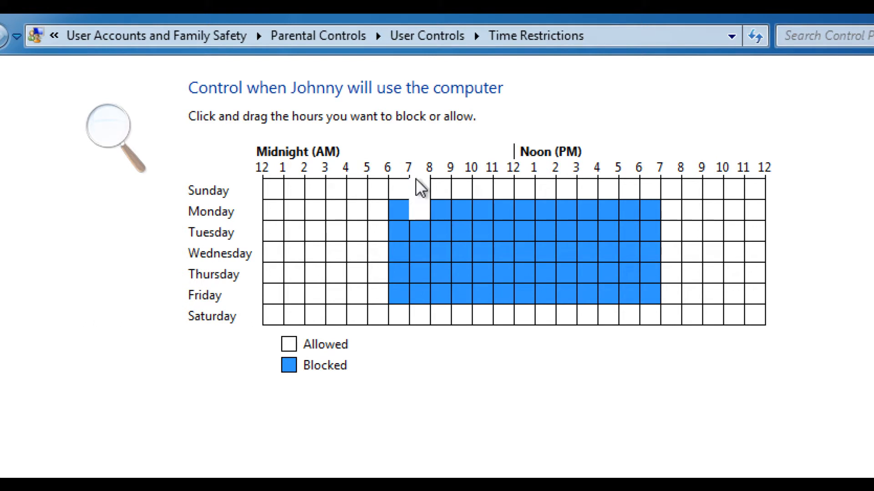
{"action": "left_click", "coordinate": [415, 210]}
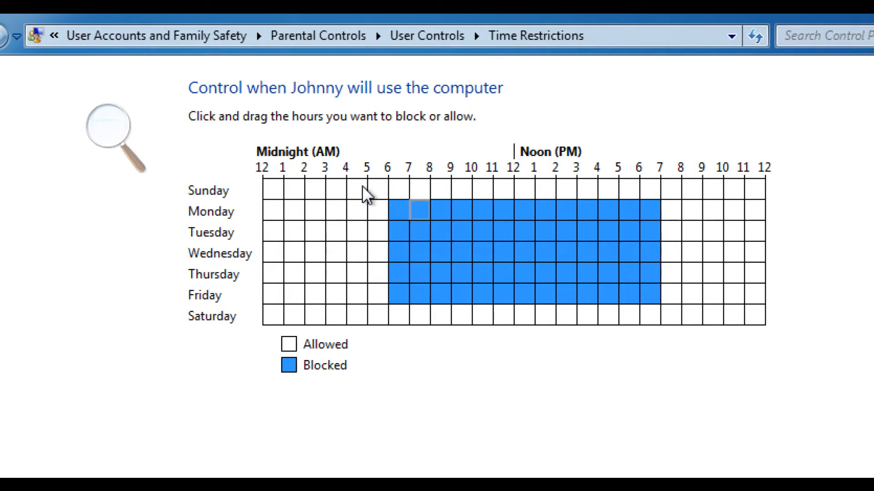
{"action": "left_click", "coordinate": [396, 189]}
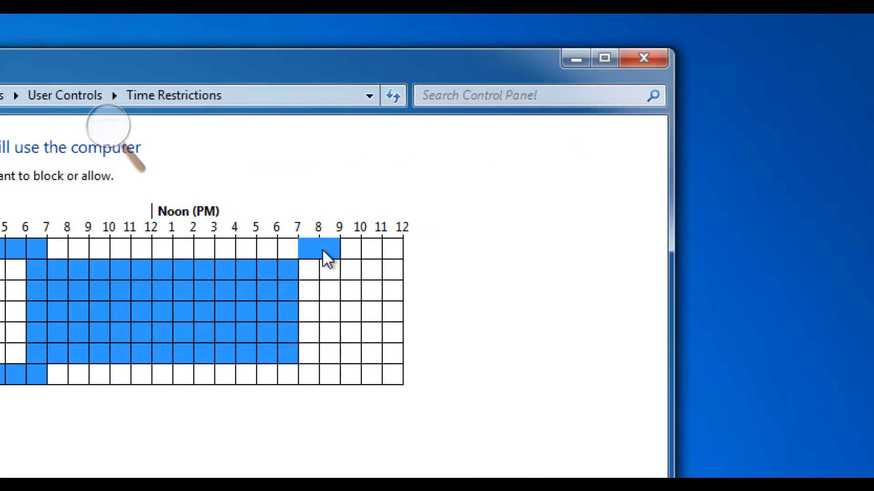
Block weekend evenings from 7 PM to midnight and early-morning hours.
{"action": "left_click_drag", "start_coordinate": [318, 249], "coordinate": [349, 377]}
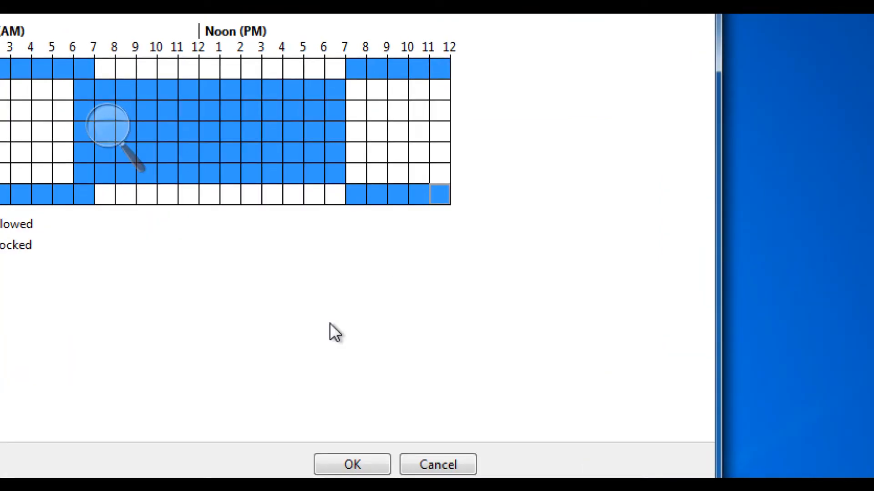
Save the time restrictions, then set 'Can Johnny play games?' to No.
{"action": "left_click", "coordinate": [351, 464]}
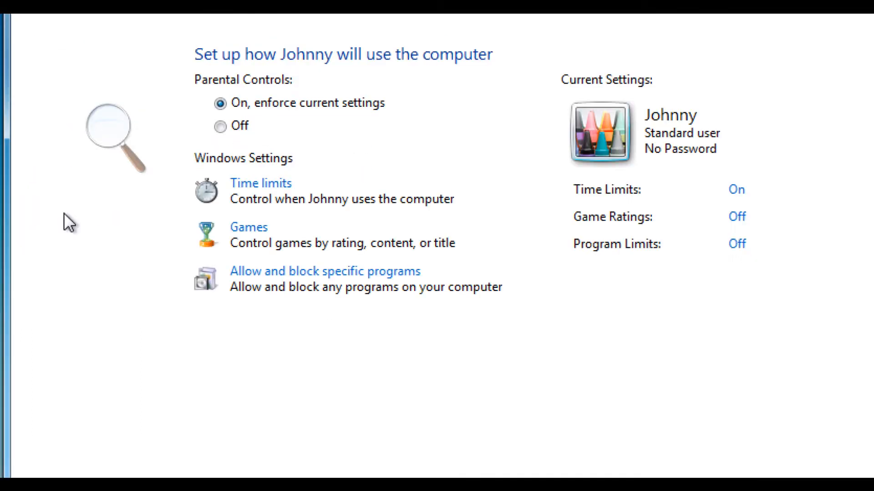
{"action": "mouse_move", "coordinate": [329, 232]}
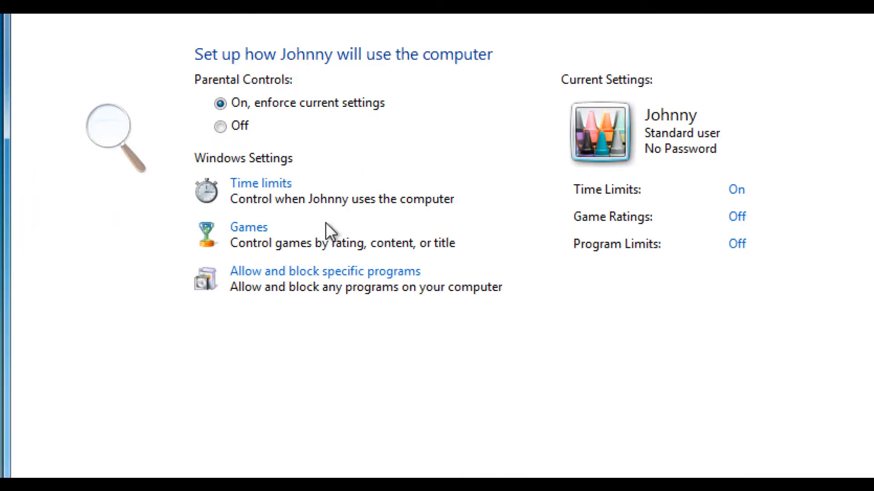
{"action": "left_click", "coordinate": [249, 227]}
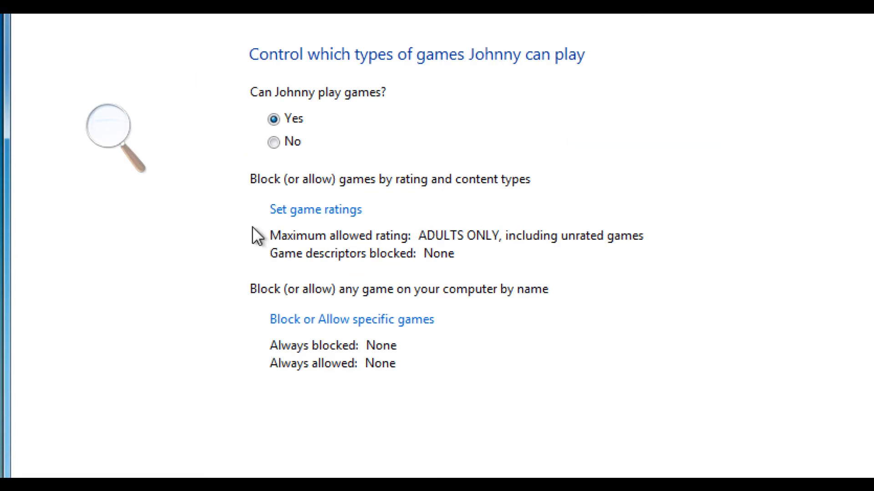
{"action": "left_click", "coordinate": [274, 142]}
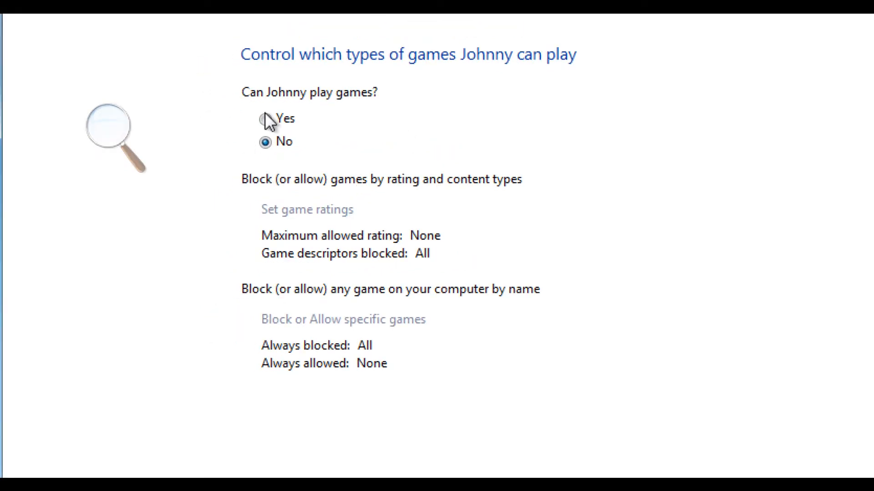
Set game playing back to Yes and review the ESRB ratings list, leaving Adults Only unchanged.
{"action": "left_click", "coordinate": [265, 118]}
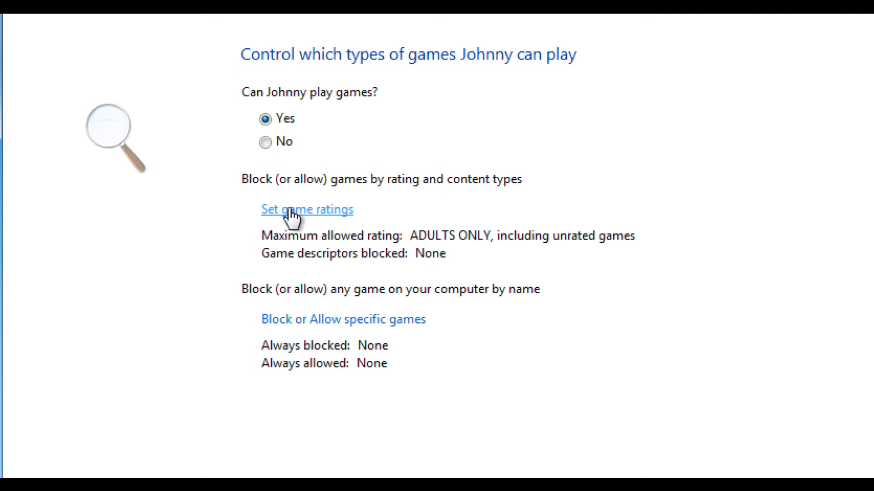
{"action": "left_click", "coordinate": [307, 210]}
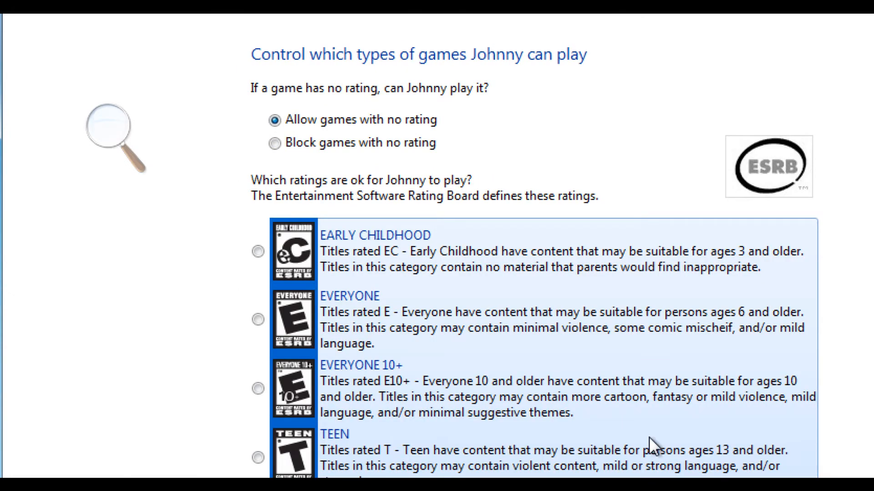
{"action": "scroll", "scroll_direction": "down", "scroll_amount": 3}
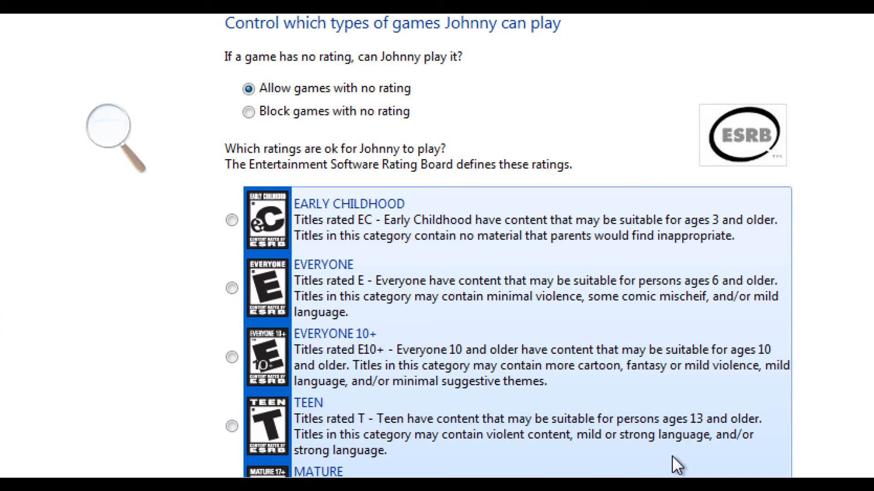
{"action": "mouse_move", "coordinate": [466, 384]}
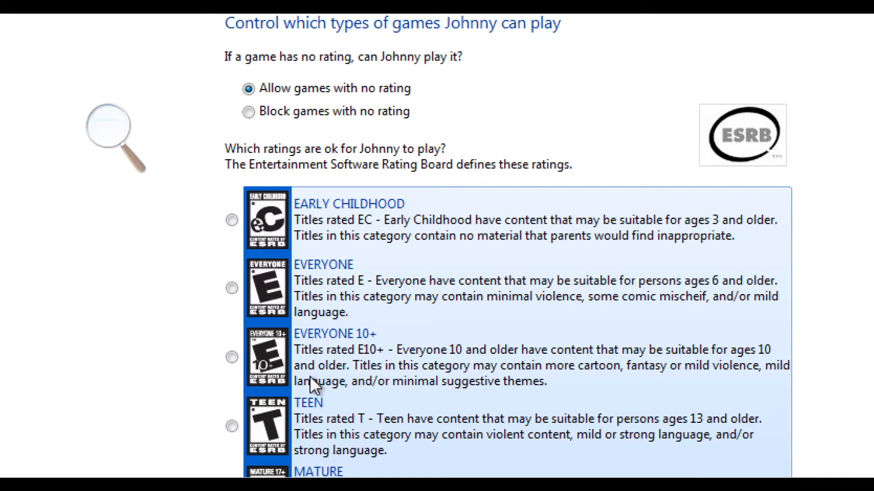
{"action": "scroll", "scroll_direction": "down", "scroll_amount": 3}
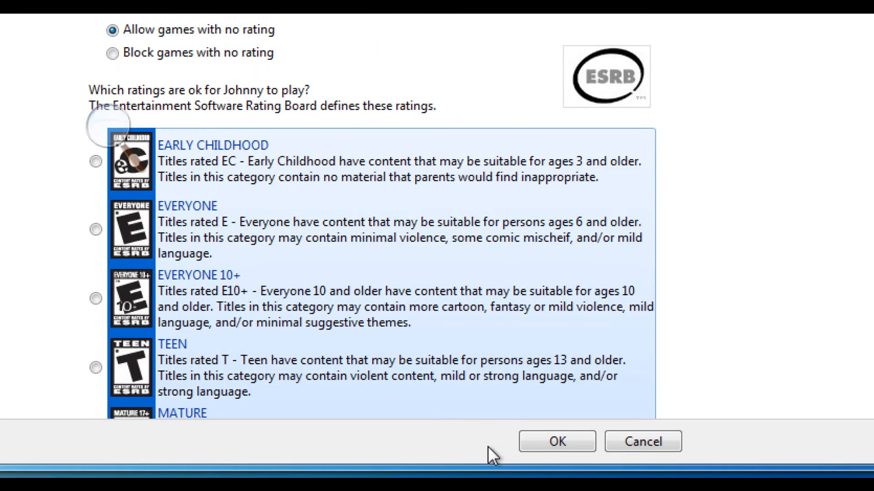
{"action": "left_click", "coordinate": [556, 441]}
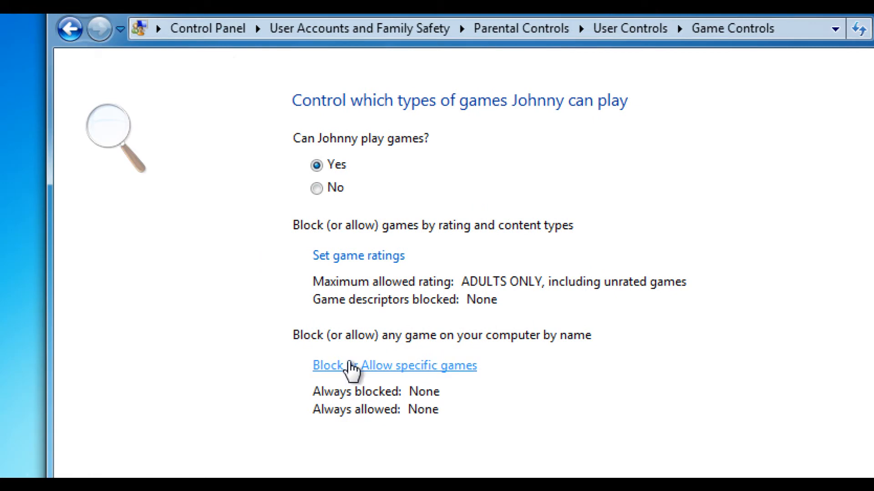
Check 'Block or Allow specific games' (no installed games) and return to Johnny's User Controls summary.
{"action": "left_click", "coordinate": [393, 366]}
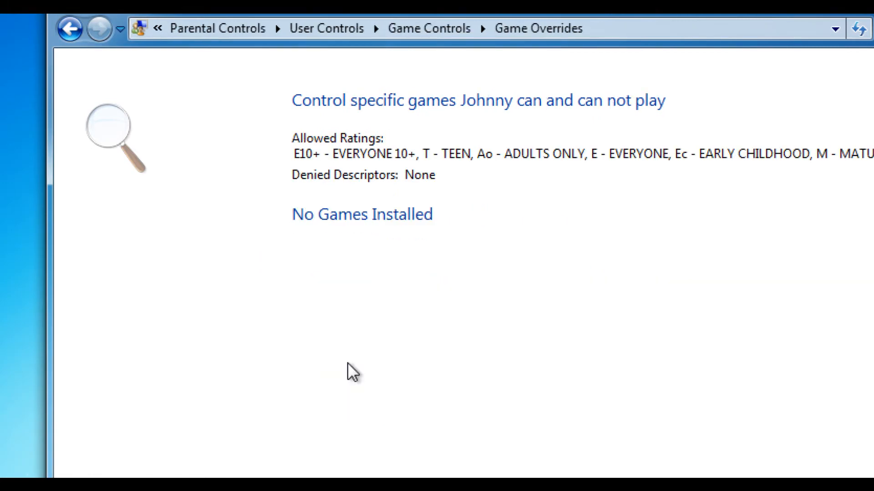
{"action": "mouse_move", "coordinate": [68, 33]}
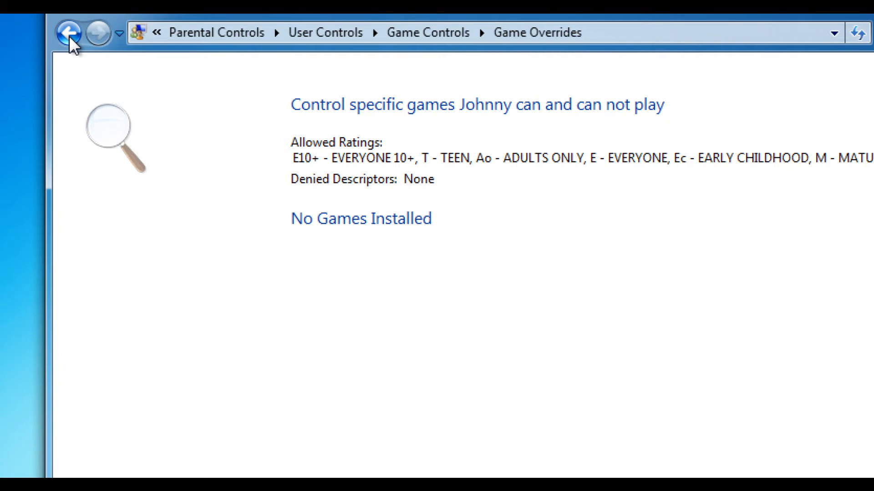
{"action": "left_click", "coordinate": [66, 32]}
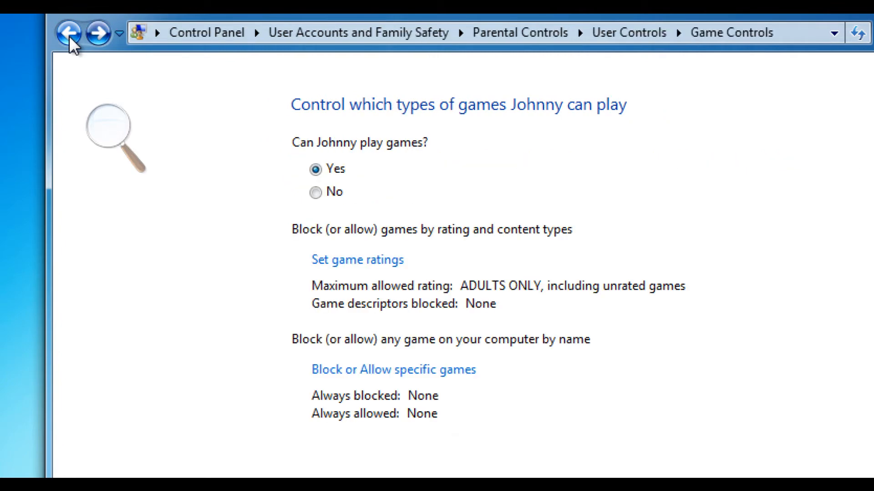
{"action": "left_click", "coordinate": [357, 260]}
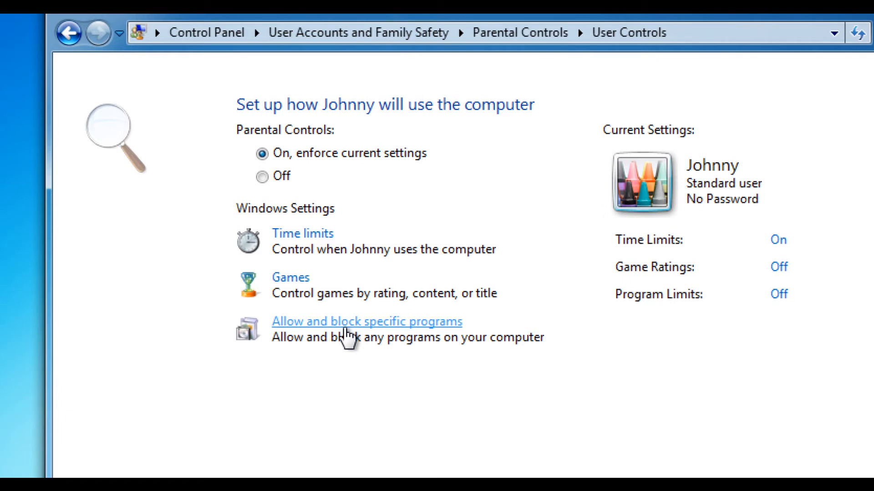
Revisit Johnny's time limits, then land on 'Allow and block specific programs', set to all programs.
{"action": "left_click", "coordinate": [365, 321]}
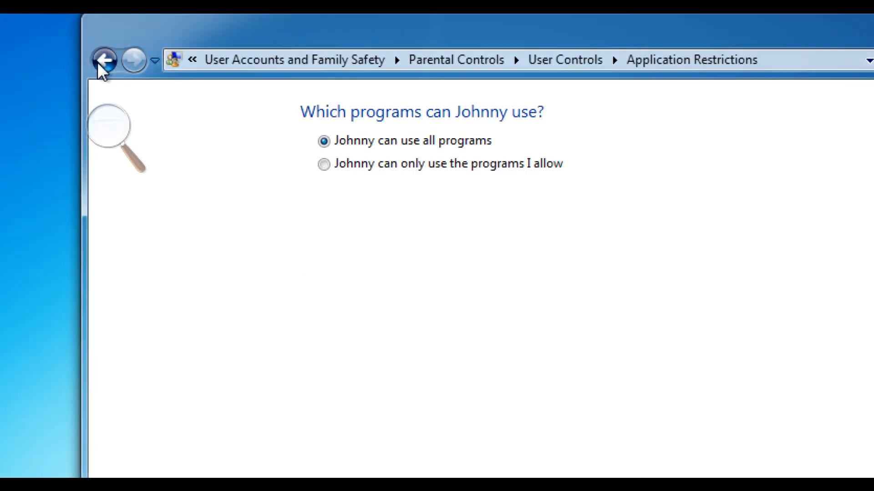
{"action": "left_click", "coordinate": [103, 60]}
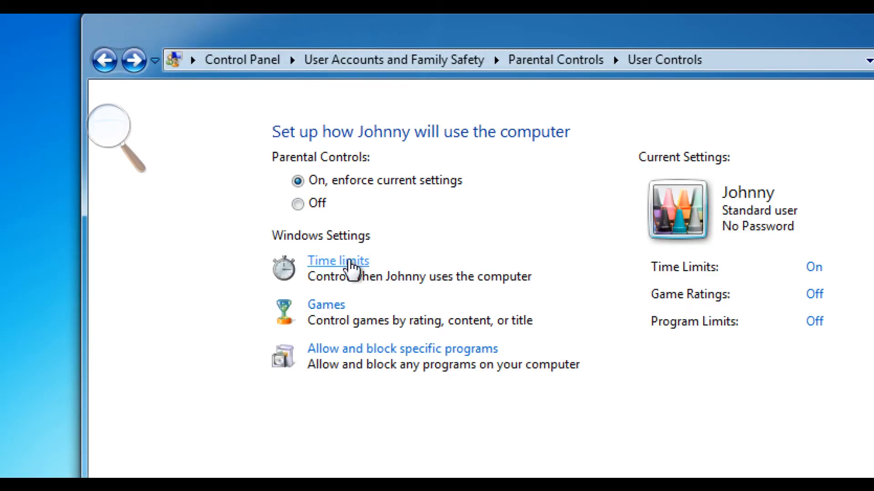
{"action": "left_click", "coordinate": [337, 261]}
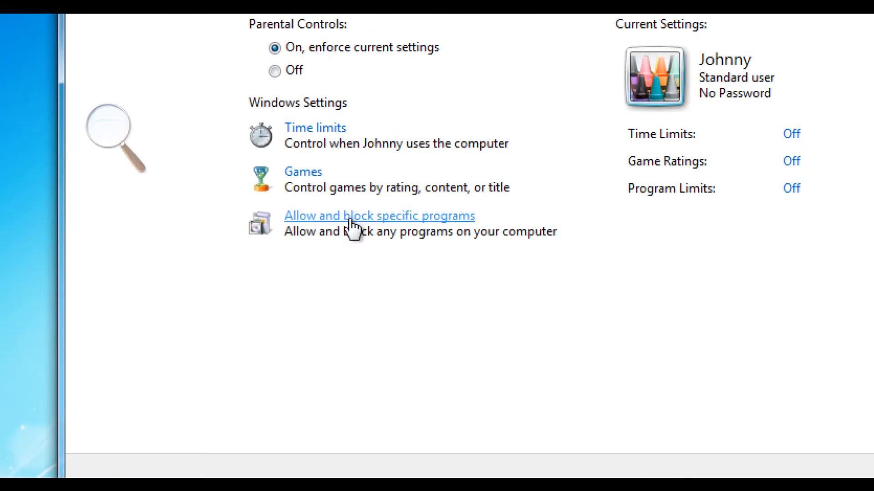
{"action": "left_click", "coordinate": [379, 216]}
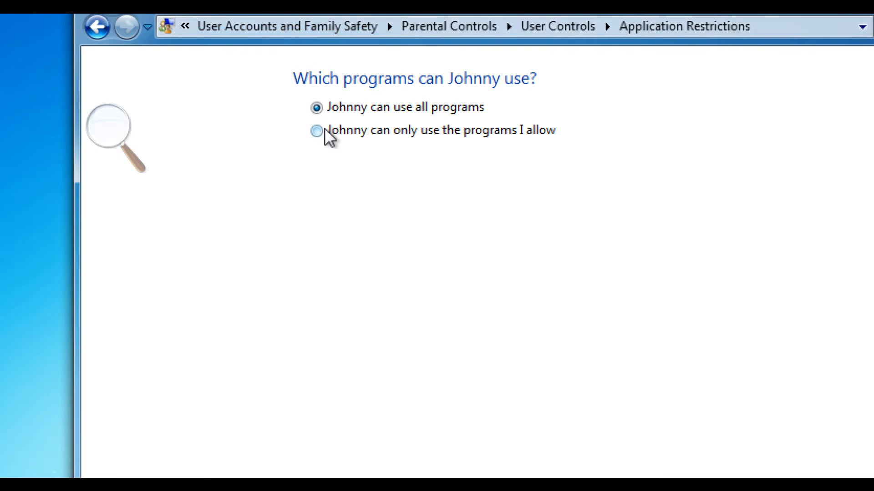
Limit Johnny to only allowed programs, checking then unchecking EVEREST in the list.
{"action": "left_click", "coordinate": [316, 130]}
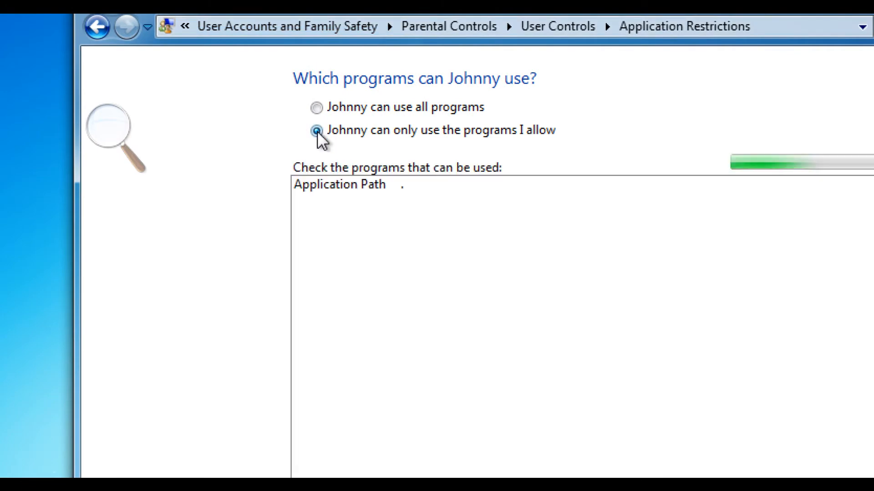
{"action": "left_click", "coordinate": [317, 130]}
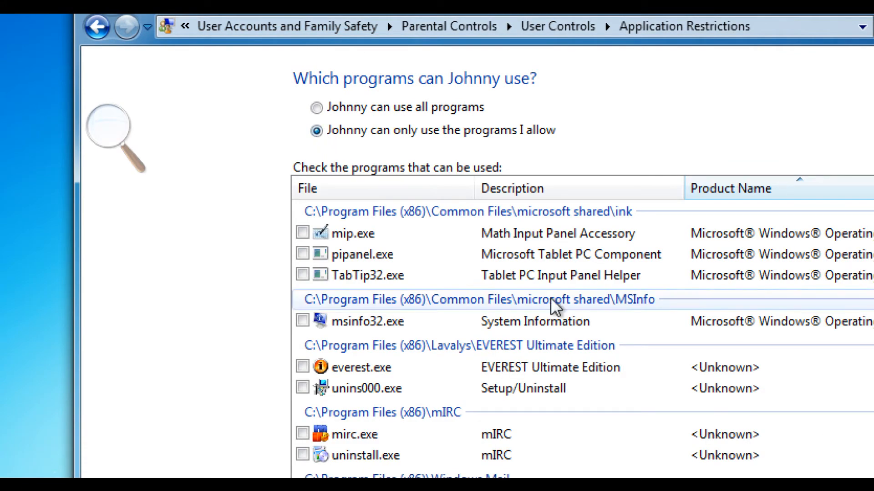
{"action": "scroll", "scroll_direction": "down", "scroll_amount": 3}
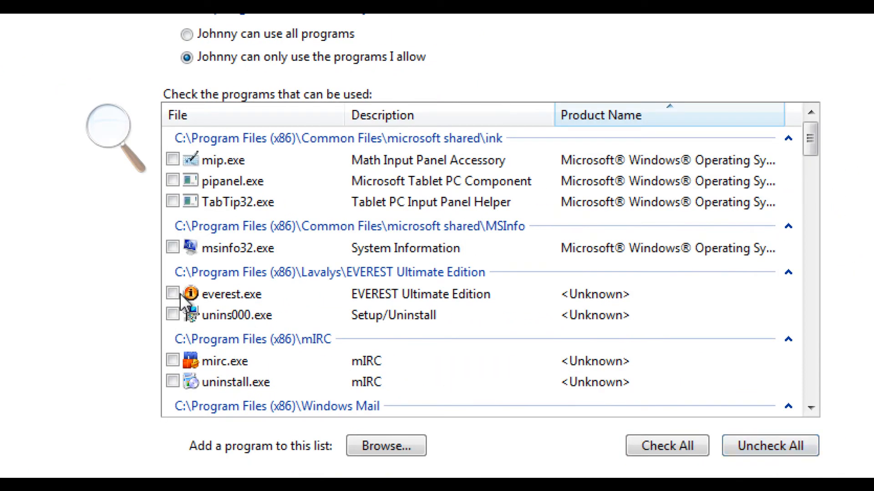
{"action": "left_click", "coordinate": [172, 293]}
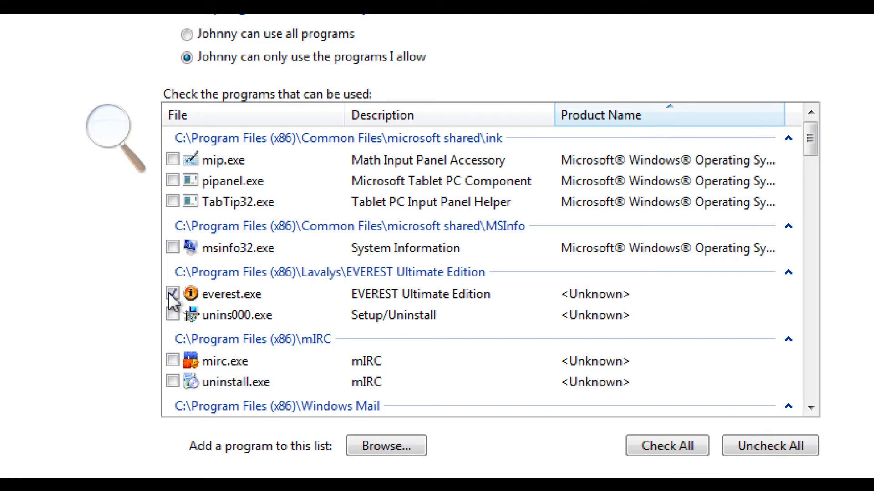
{"action": "left_click", "coordinate": [172, 294]}
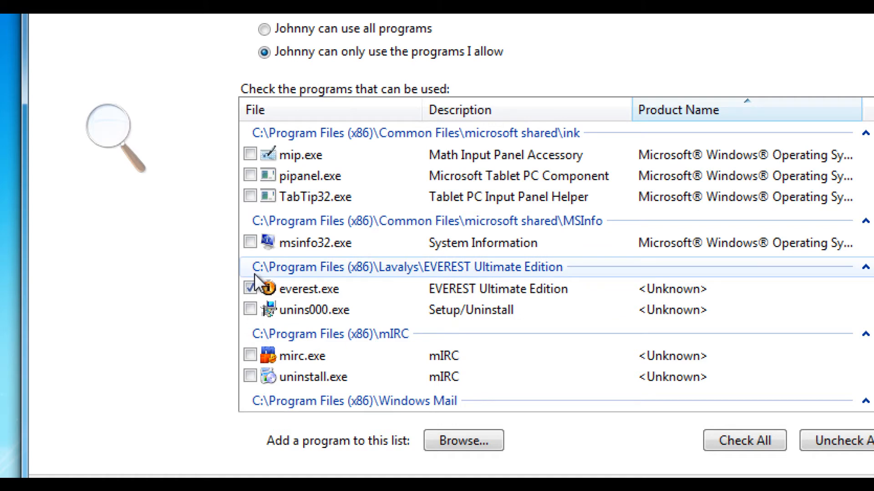
{"action": "left_click", "coordinate": [249, 289]}
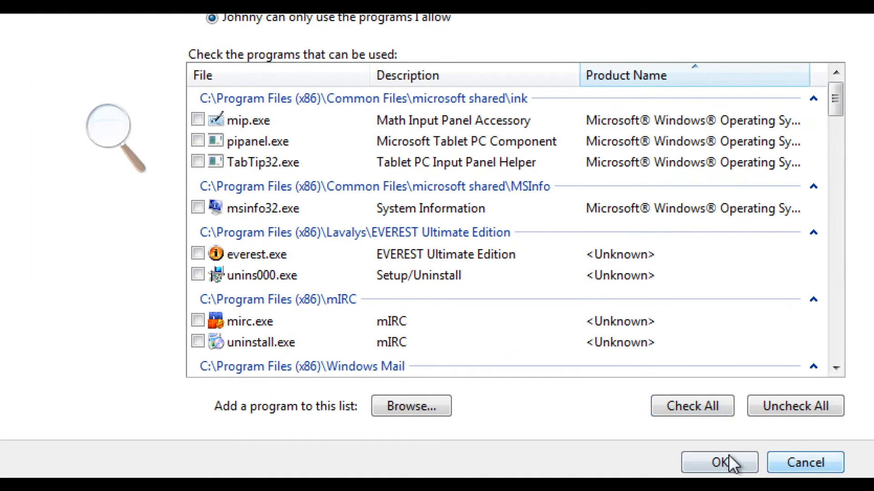
Save and confirm the program restrictions, returning to User Accounts and Family Safety.
{"action": "left_click", "coordinate": [719, 462]}
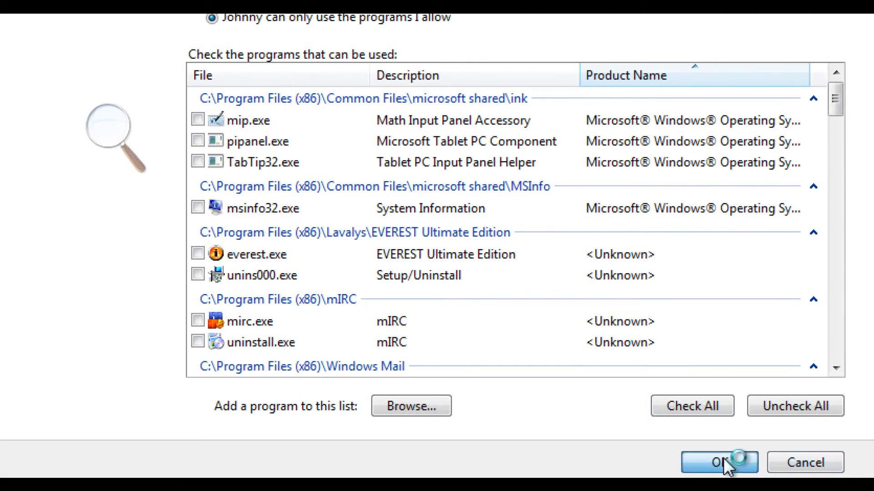
{"action": "left_click", "coordinate": [719, 463]}
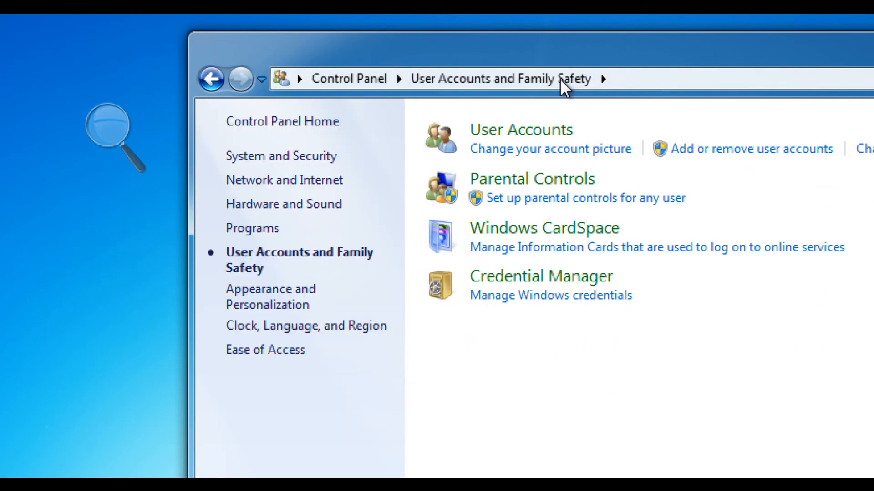
{"action": "mouse_move", "coordinate": [533, 180]}
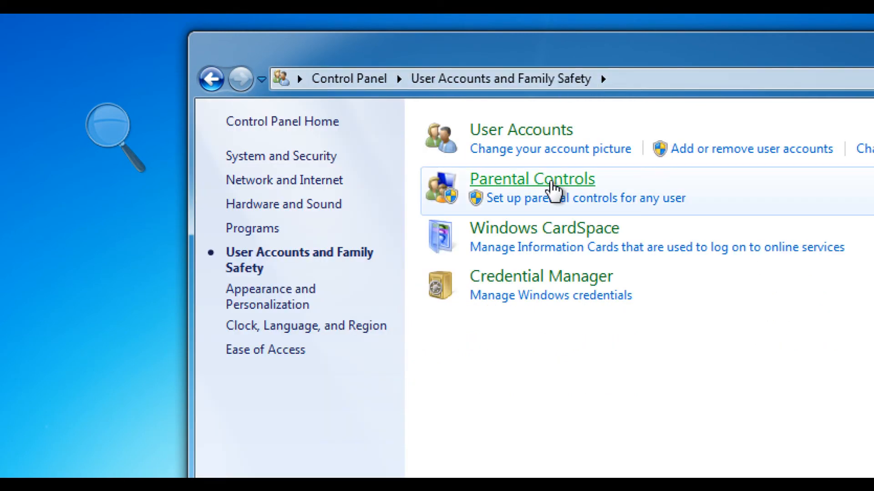
Review Johnny's Parental Controls, then reach Manage Accounts under User Accounts and Family Safety.
{"action": "left_click", "coordinate": [531, 178]}
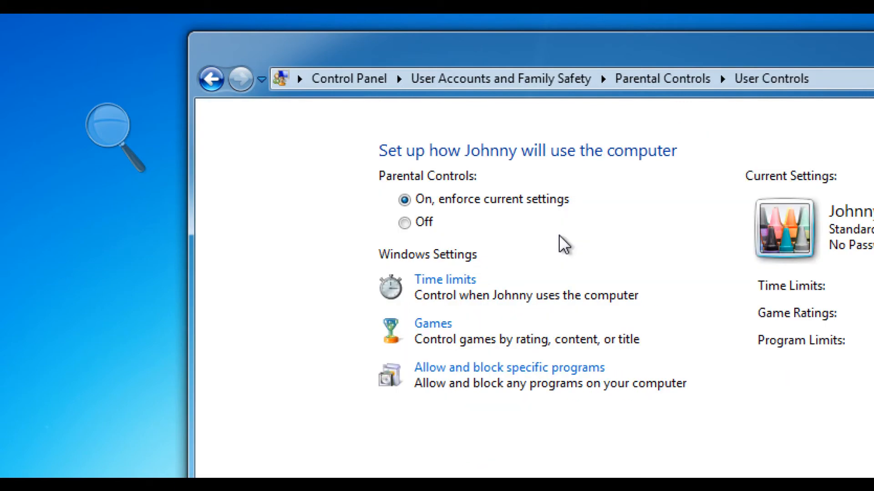
{"action": "mouse_move", "coordinate": [593, 329]}
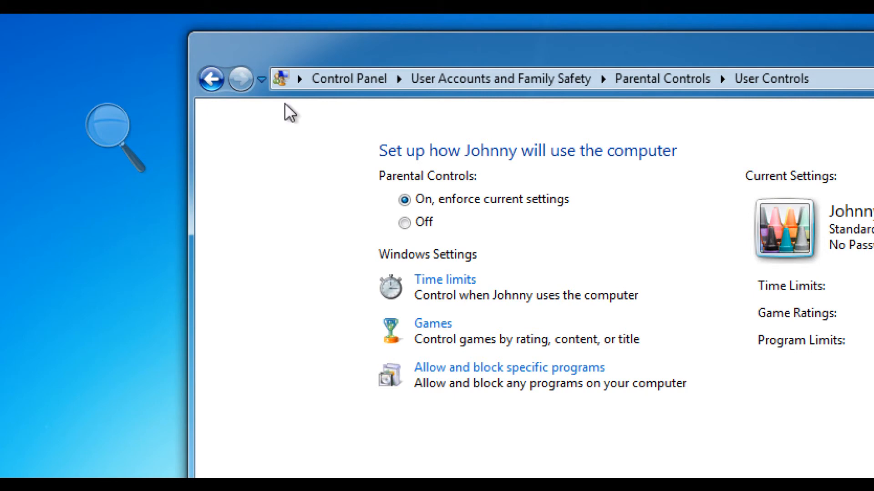
{"action": "left_click", "coordinate": [212, 78]}
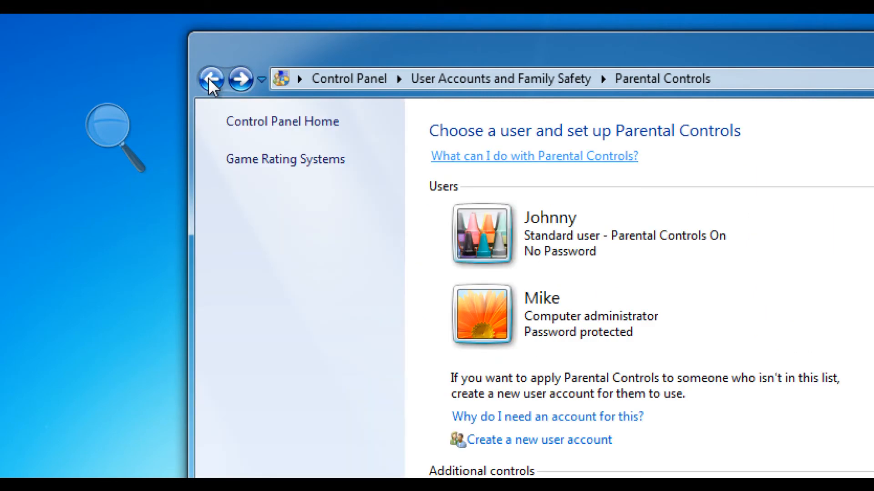
{"action": "left_click", "coordinate": [211, 78]}
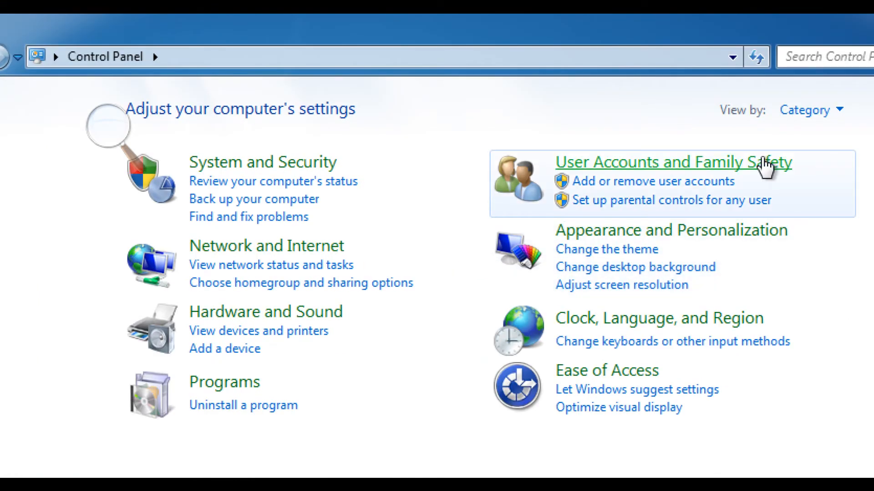
{"action": "left_click", "coordinate": [672, 162]}
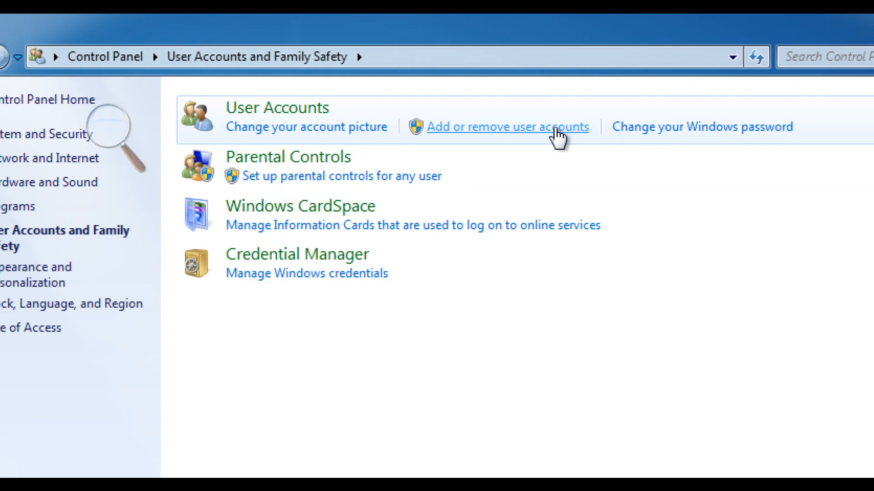
{"action": "mouse_move", "coordinate": [593, 131]}
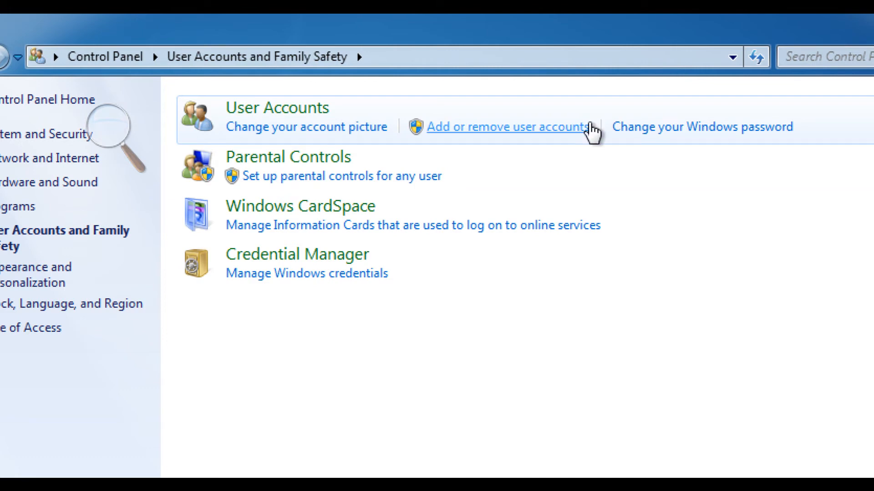
{"action": "left_click", "coordinate": [506, 127]}
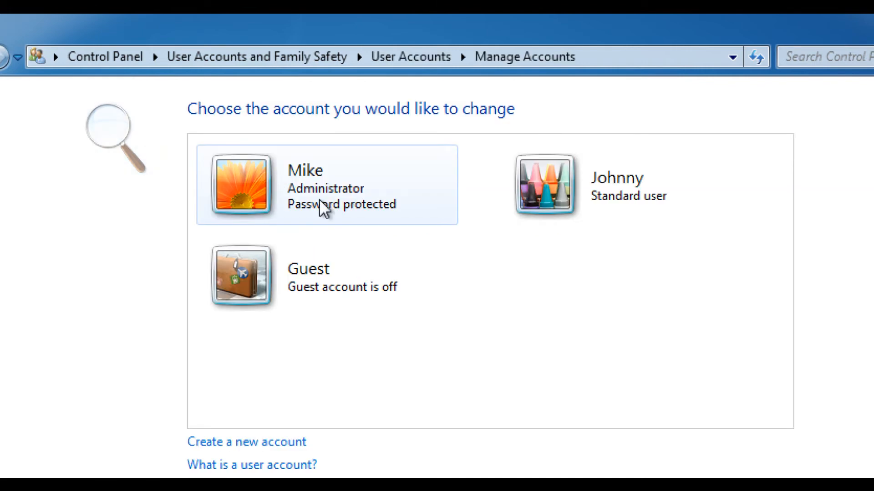
{"action": "left_click", "coordinate": [326, 184]}
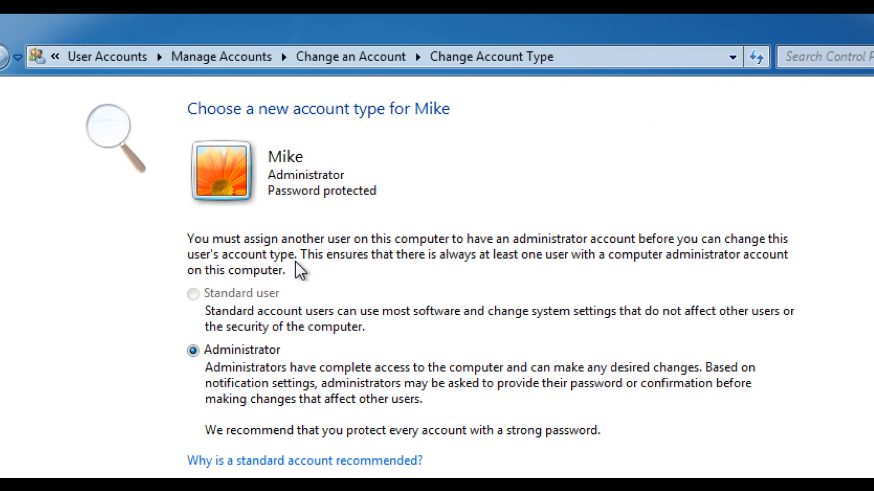
{"action": "left_click", "coordinate": [26, 51]}
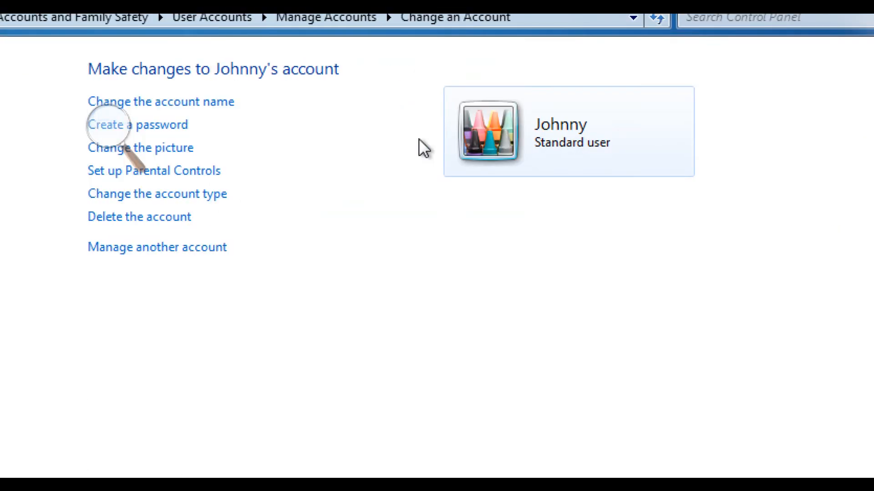
{"action": "left_click", "coordinate": [157, 193]}
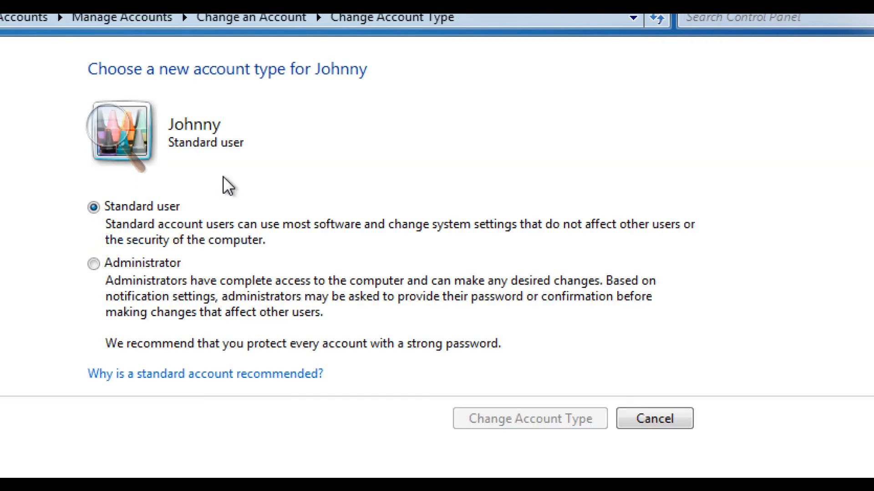
{"action": "left_click", "coordinate": [93, 263]}
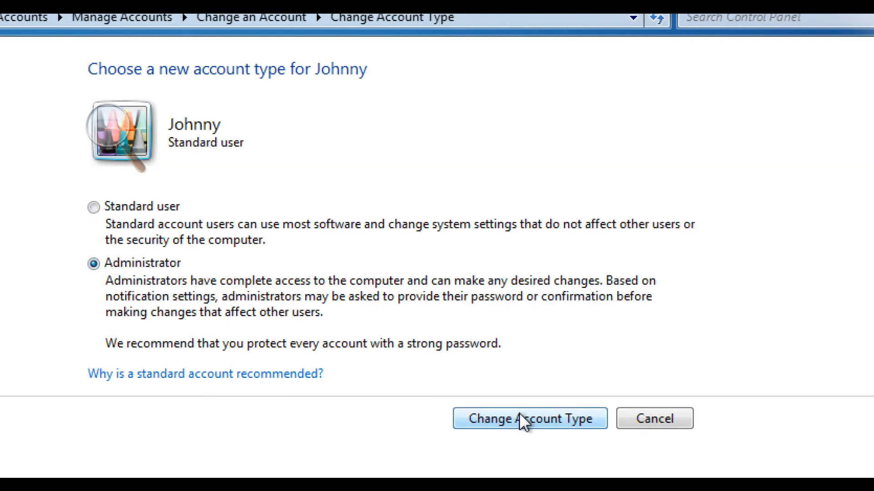
{"action": "left_click", "coordinate": [528, 419]}
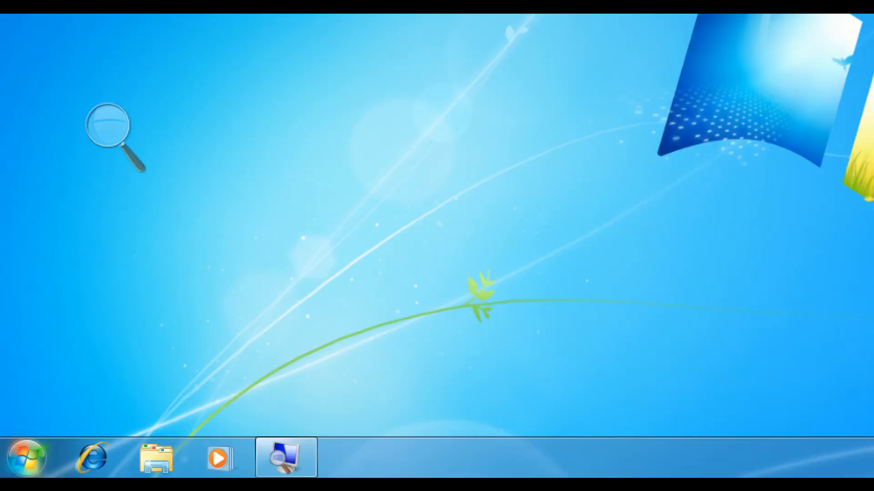
Launch mIRC from its desktop shortcut.
{"action": "left_click", "coordinate": [25, 457]}
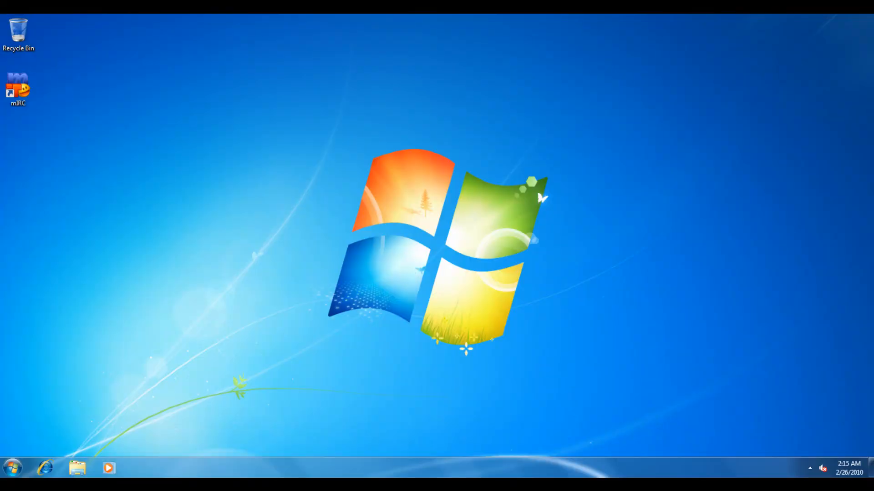
{"action": "double_click", "coordinate": [18, 90]}
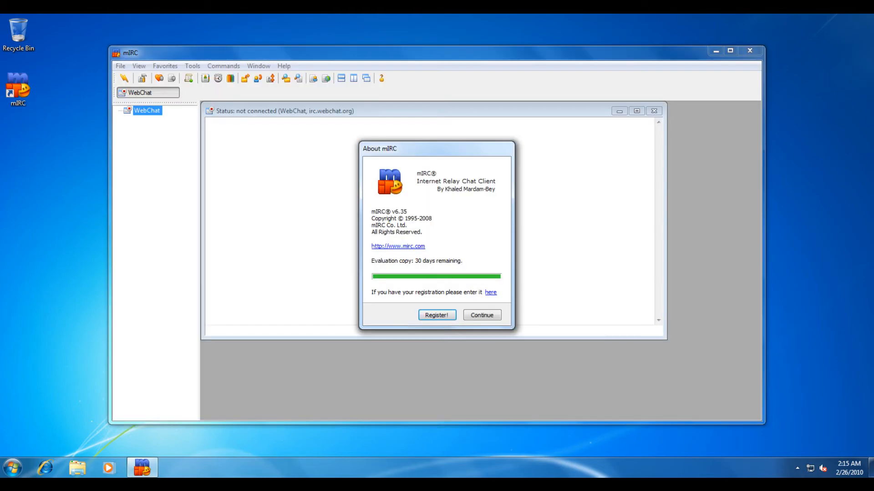
Continue past mIRC's evaluation notice and close mIRC.
{"action": "left_click", "coordinate": [480, 315]}
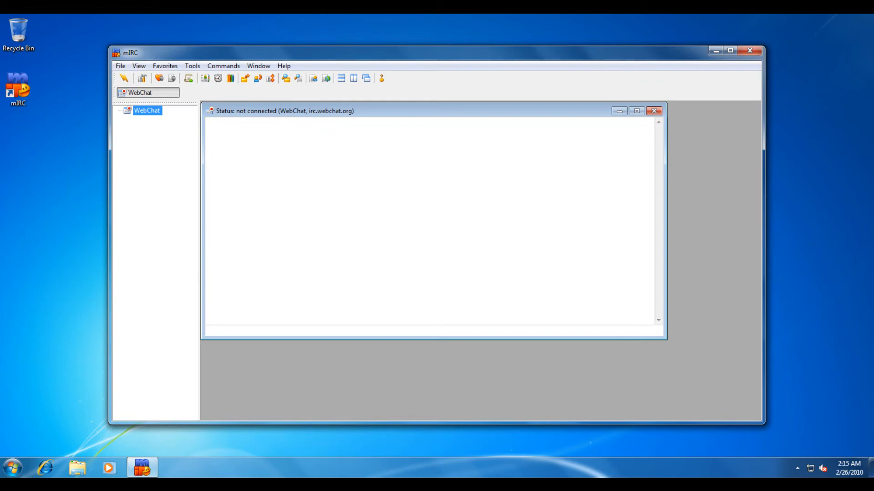
{"action": "left_click", "coordinate": [749, 51]}
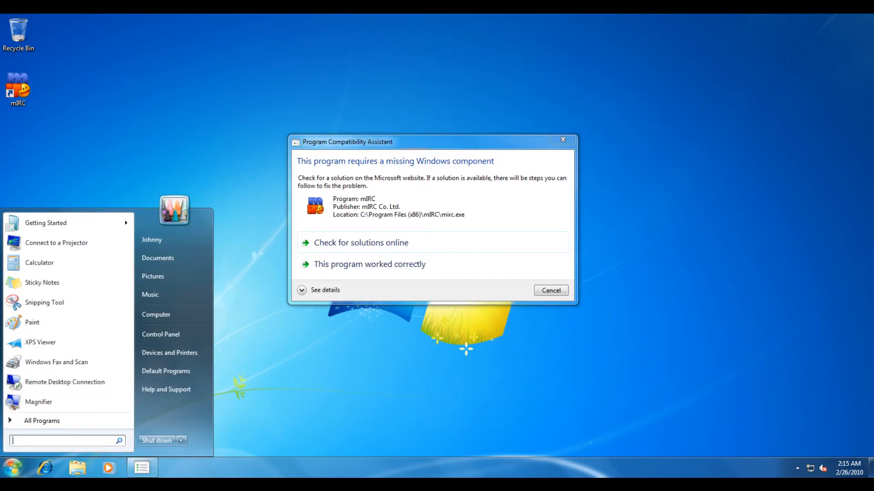
Search Start for 'lavaly', launch EVEREST Ultimate Edition, then close it.
{"action": "type", "text": "lavaly"}
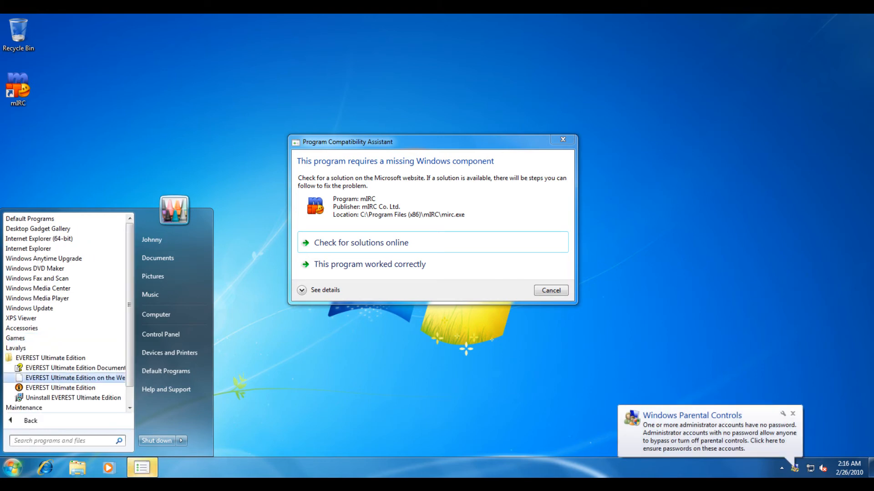
{"action": "left_click", "coordinate": [61, 388]}
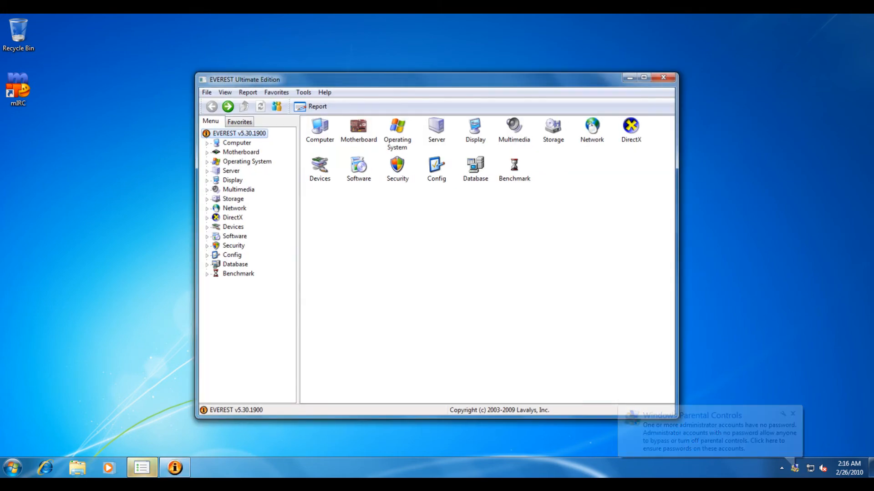
{"action": "left_click", "coordinate": [662, 77]}
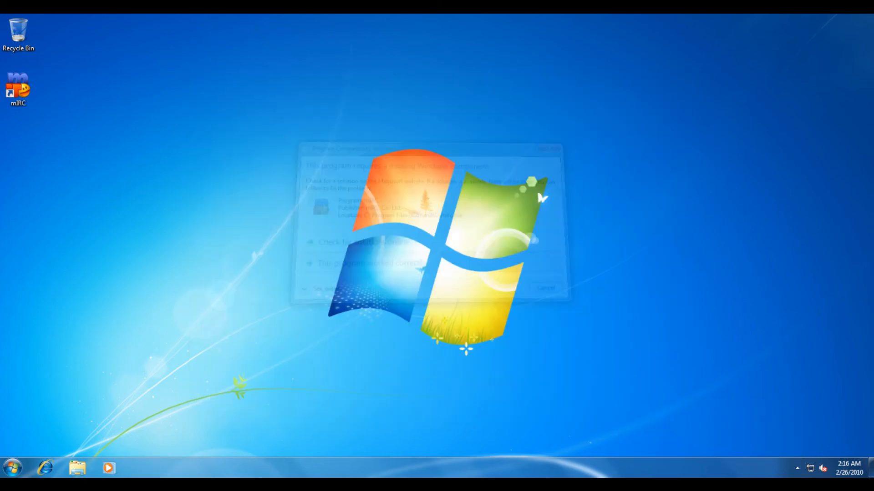
{"action": "left_click", "coordinate": [9, 467]}
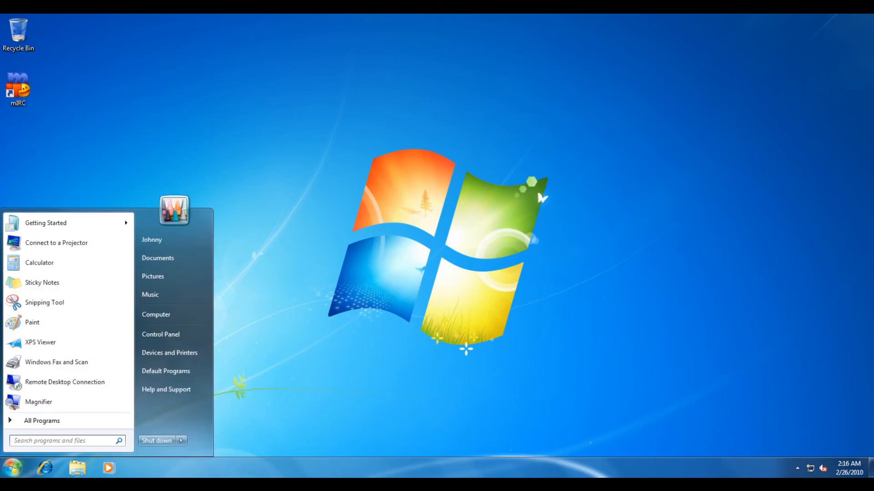
Reach the Windows Features list via Control Panel > Programs.
{"action": "left_click", "coordinate": [160, 334]}
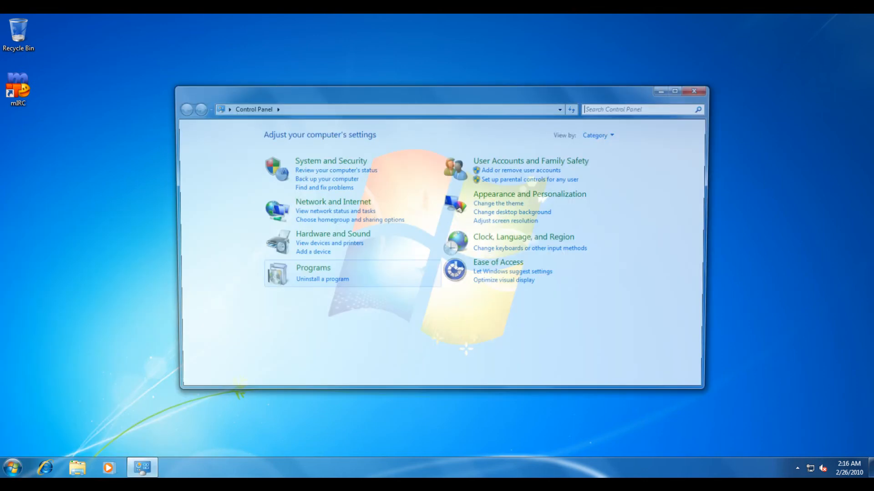
{"action": "mouse_move", "coordinate": [329, 202]}
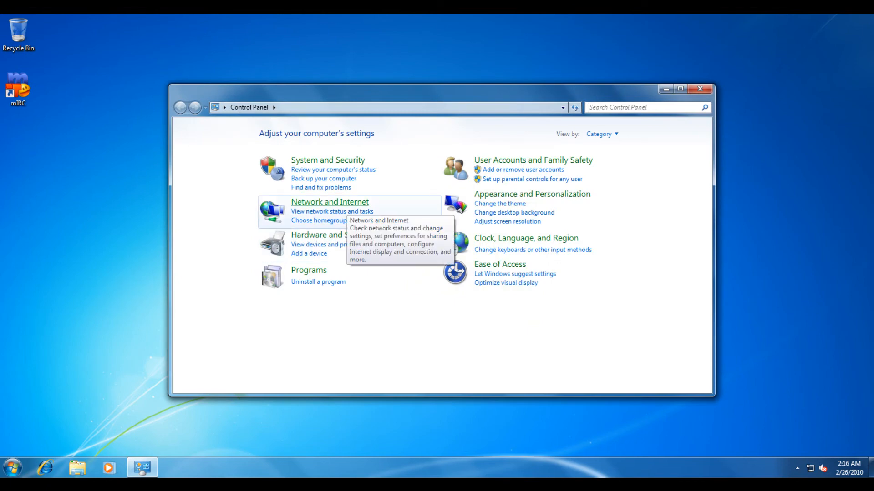
{"action": "left_click", "coordinate": [317, 281]}
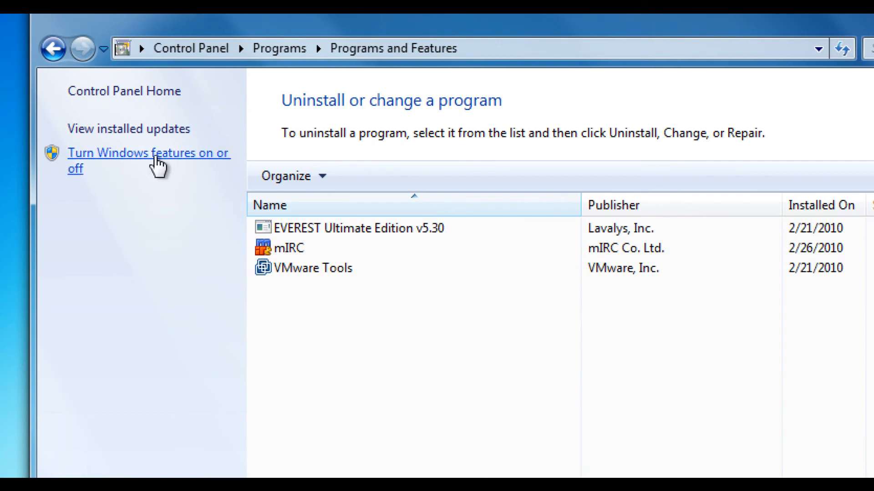
{"action": "left_click", "coordinate": [148, 153]}
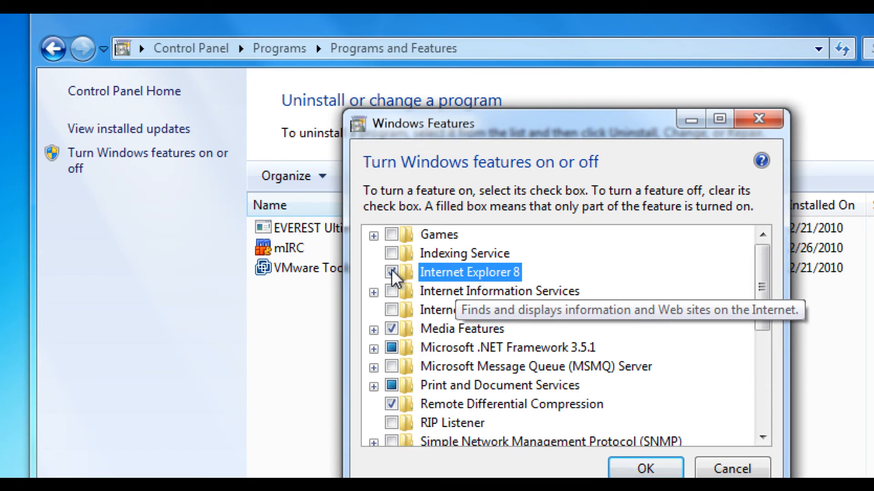
Scroll the Windows Features list down to the Internet Explorer 8 checkbox.
{"action": "scroll", "scroll_direction": "down", "scroll_amount": 3}
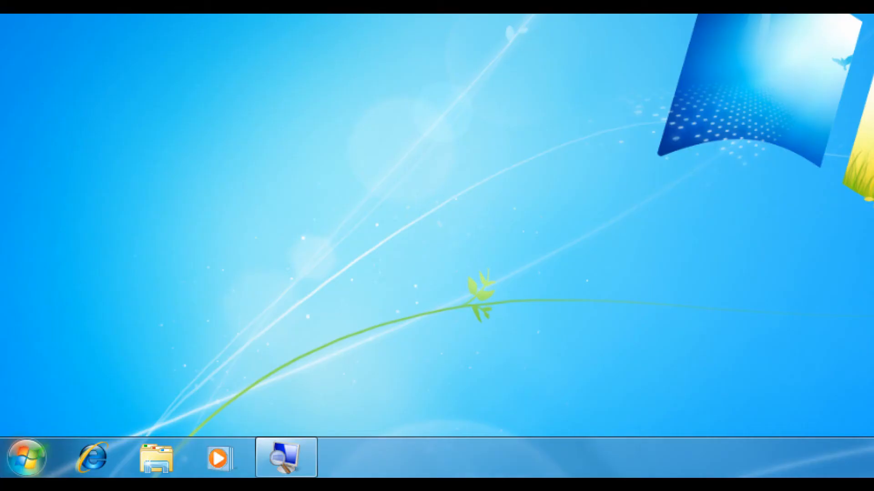
Start Internet Explorer and bring up its Internet Options settings.
{"action": "left_click", "coordinate": [91, 456]}
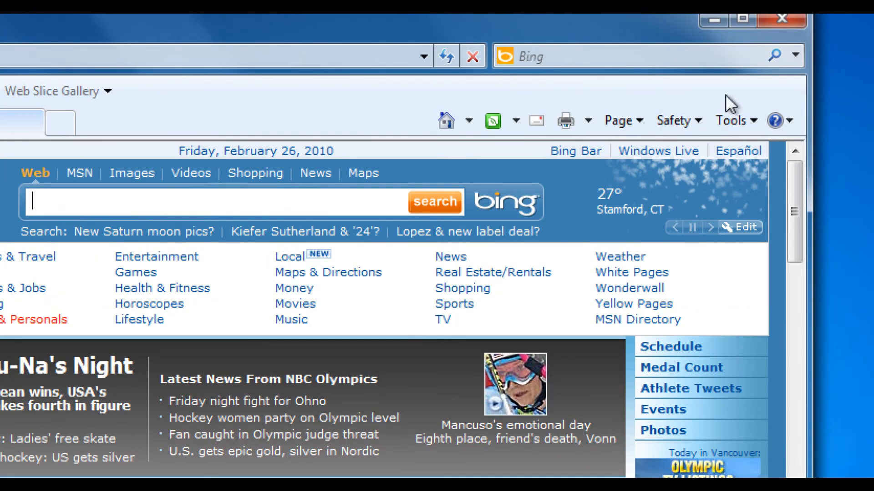
{"action": "left_click", "coordinate": [674, 120]}
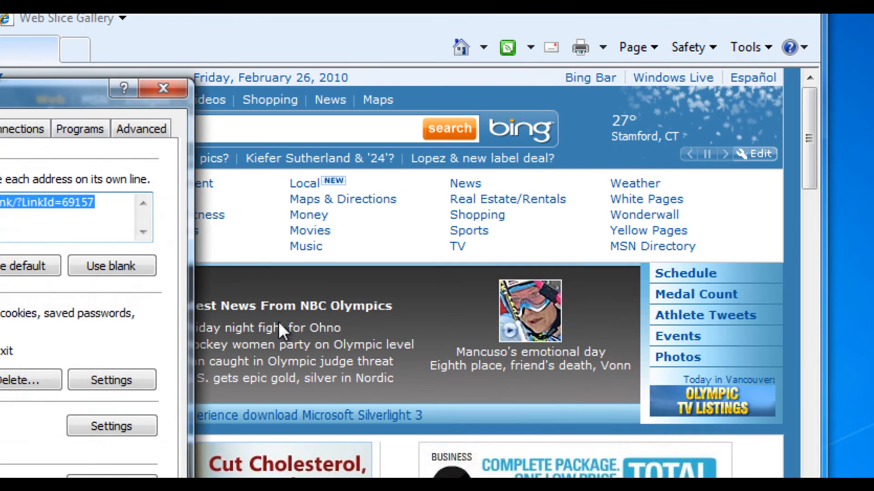
{"action": "left_click", "coordinate": [226, 157]}
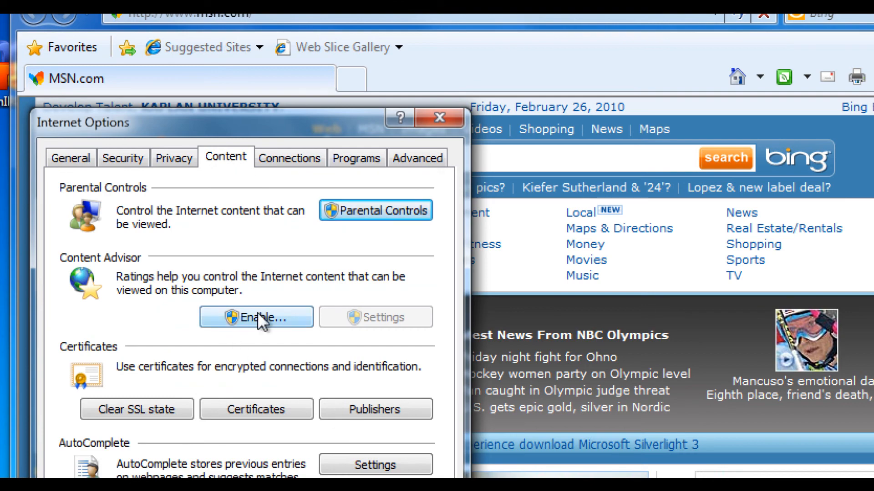
{"action": "left_click", "coordinate": [254, 316]}
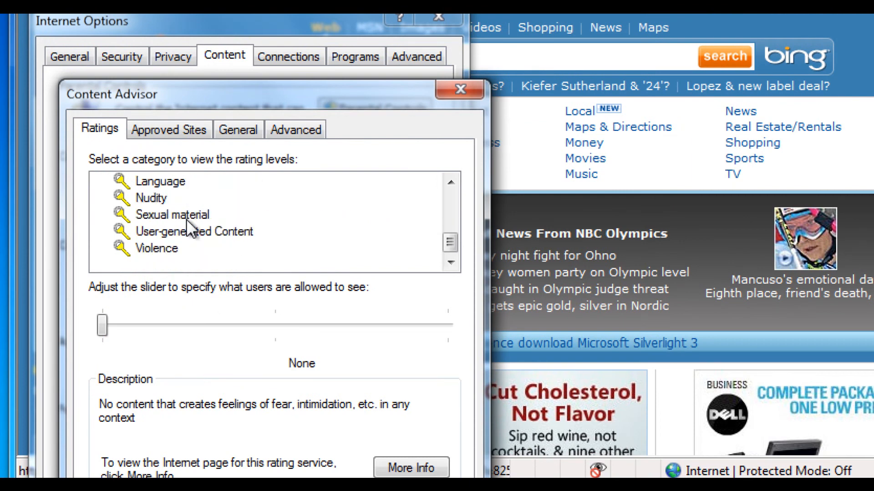
{"action": "mouse_move", "coordinate": [186, 226]}
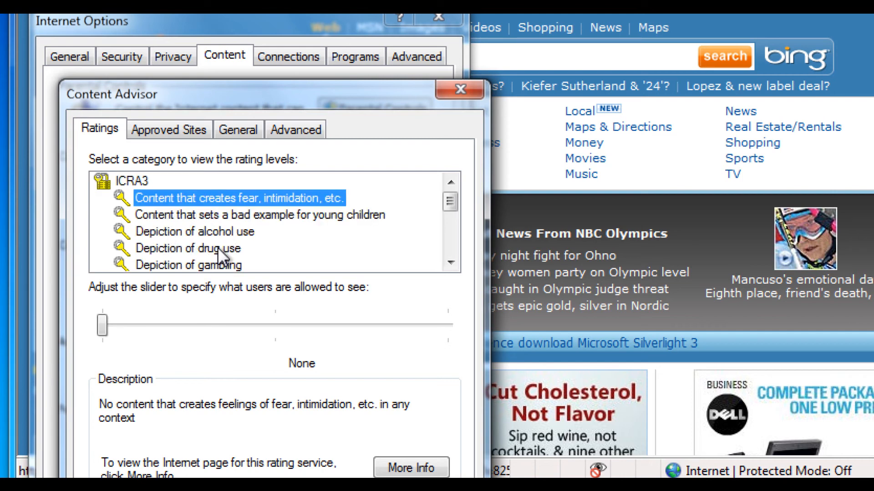
{"action": "scroll", "scroll_direction": "down", "scroll_amount": 3}
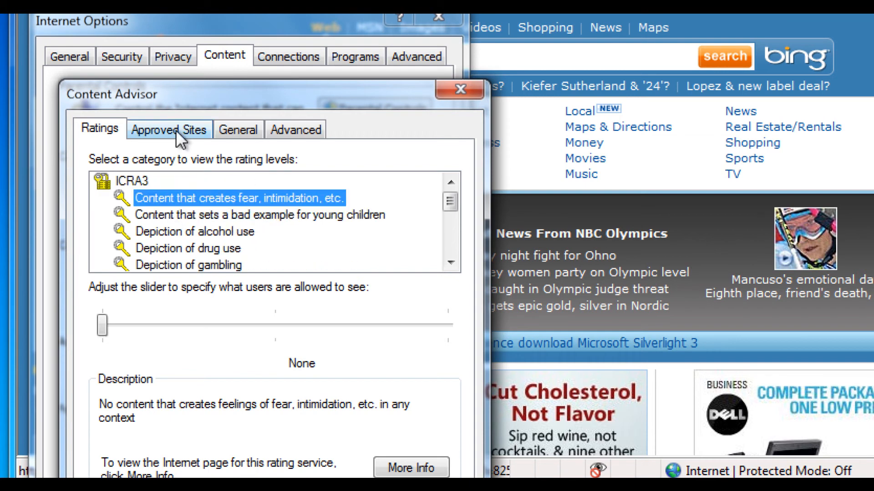
Review Content Advisor's Approved Sites, Advanced and General pages, then close it.
{"action": "left_click", "coordinate": [168, 130]}
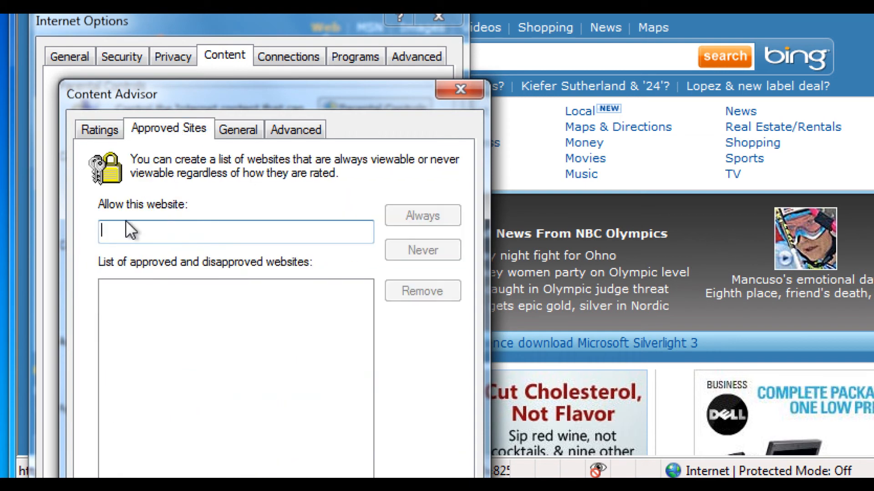
{"action": "mouse_move", "coordinate": [249, 239]}
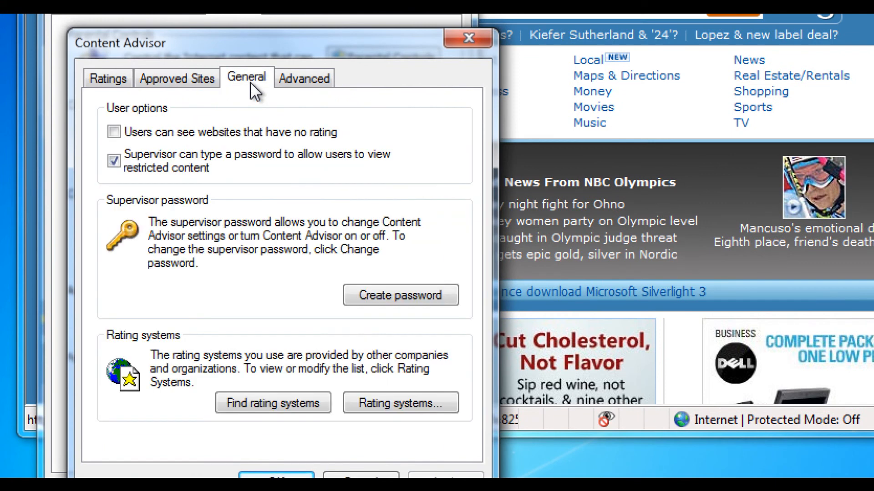
{"action": "mouse_move", "coordinate": [289, 249]}
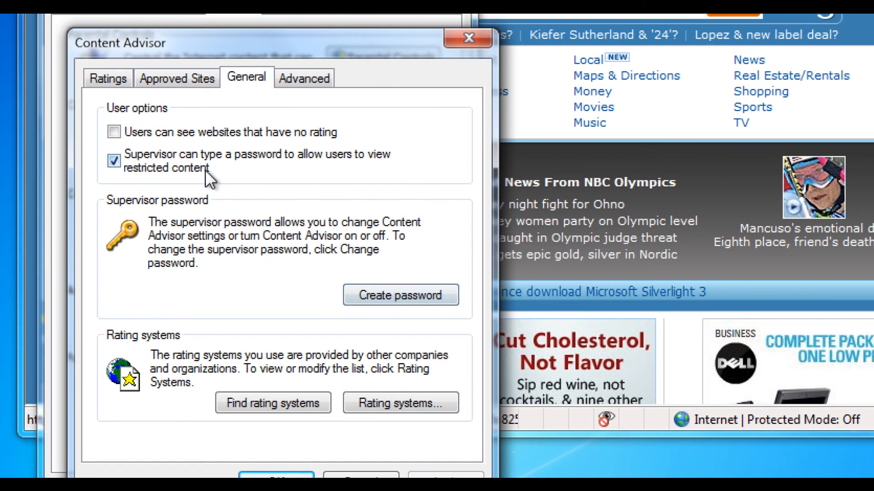
{"action": "mouse_move", "coordinate": [357, 169]}
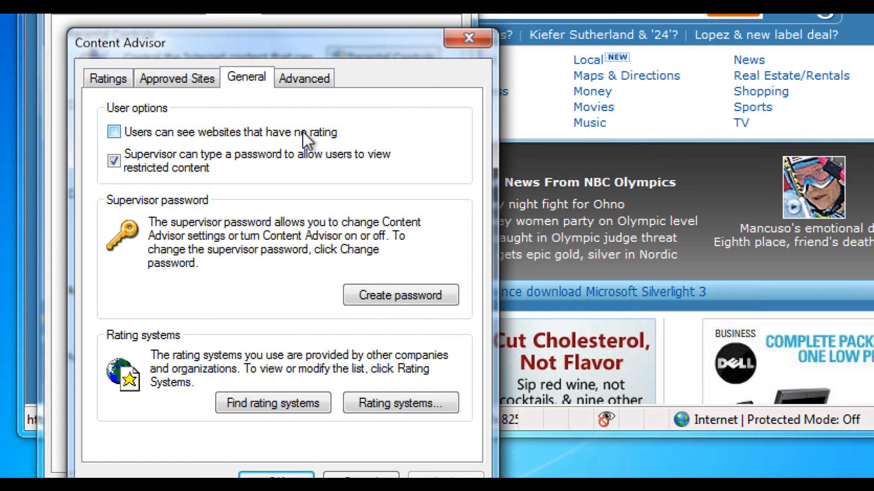
{"action": "left_click", "coordinate": [304, 79]}
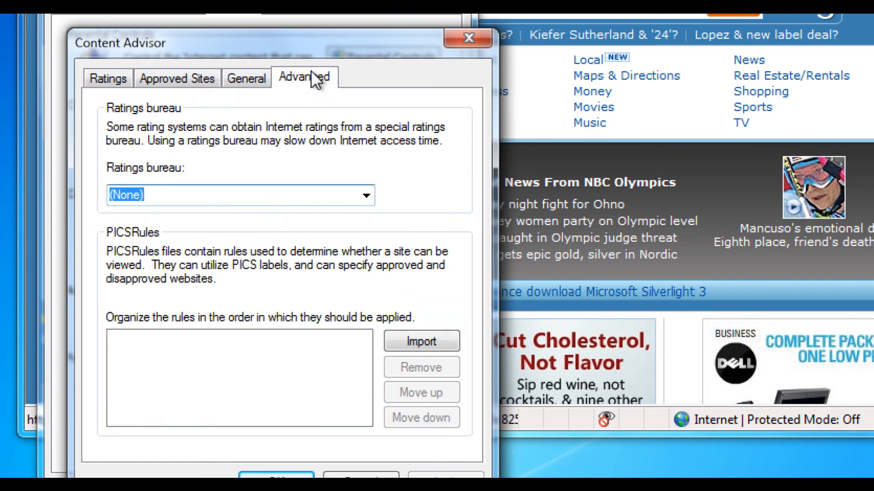
{"action": "left_click", "coordinate": [247, 78]}
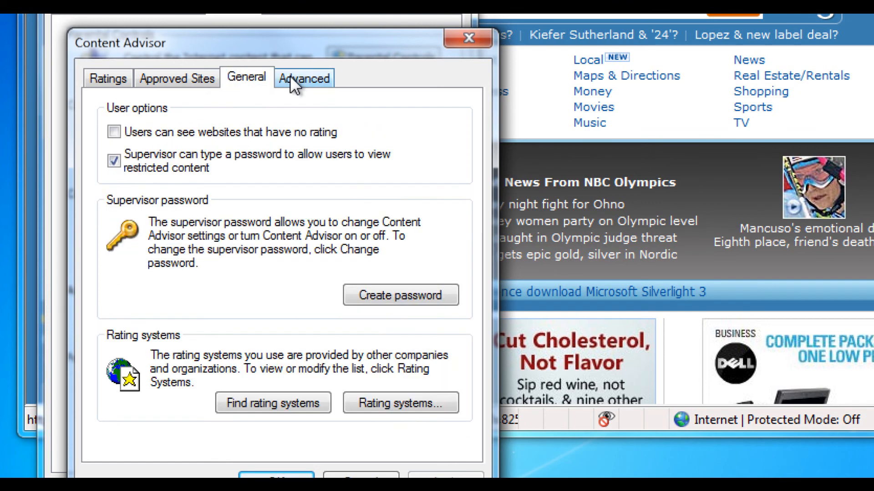
{"action": "left_click", "coordinate": [304, 78]}
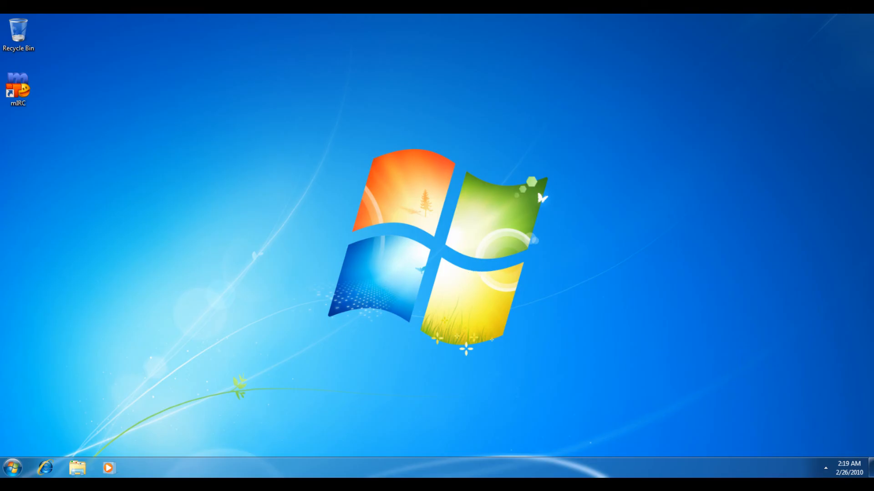
Reach Johnny's Change Account Type page via Control Panel's Add or remove user accounts.
{"action": "left_click", "coordinate": [12, 468]}
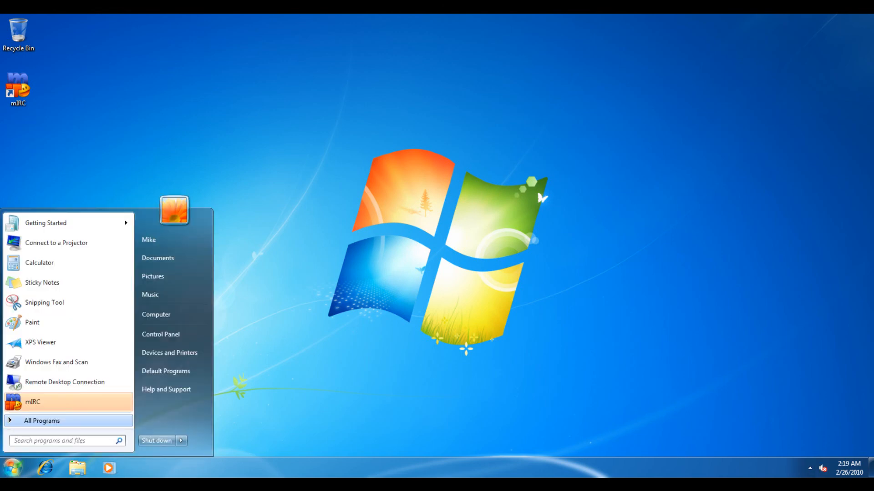
{"action": "mouse_move", "coordinate": [160, 334]}
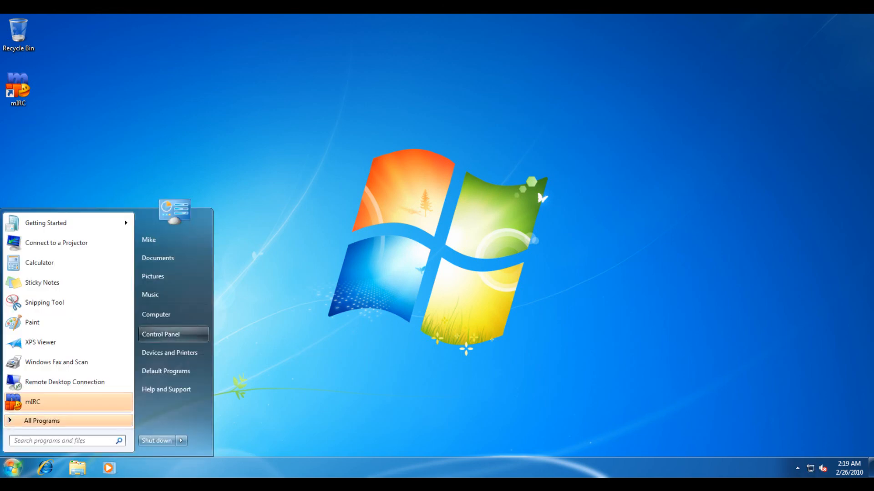
{"action": "left_click", "coordinate": [160, 334]}
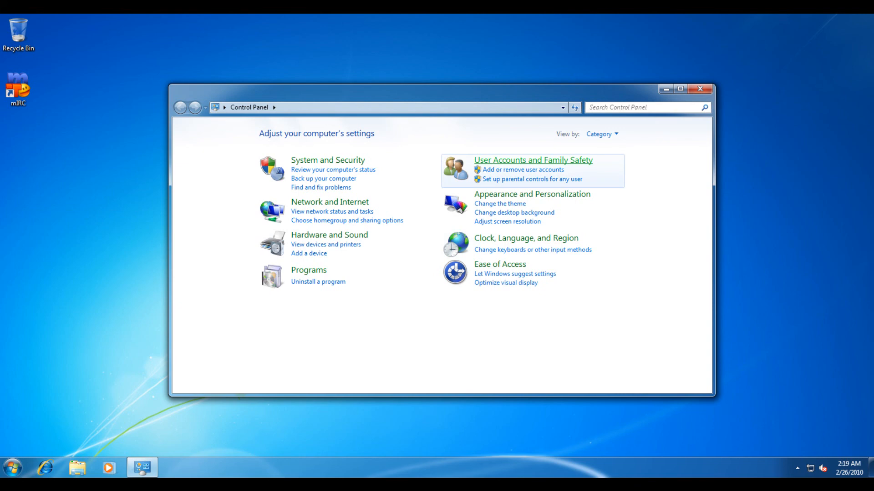
{"action": "left_click", "coordinate": [531, 160]}
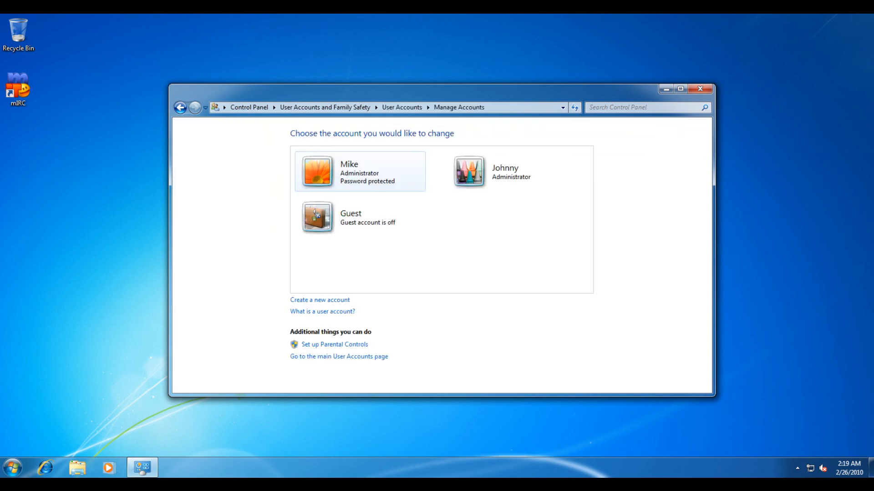
{"action": "left_click", "coordinate": [504, 171]}
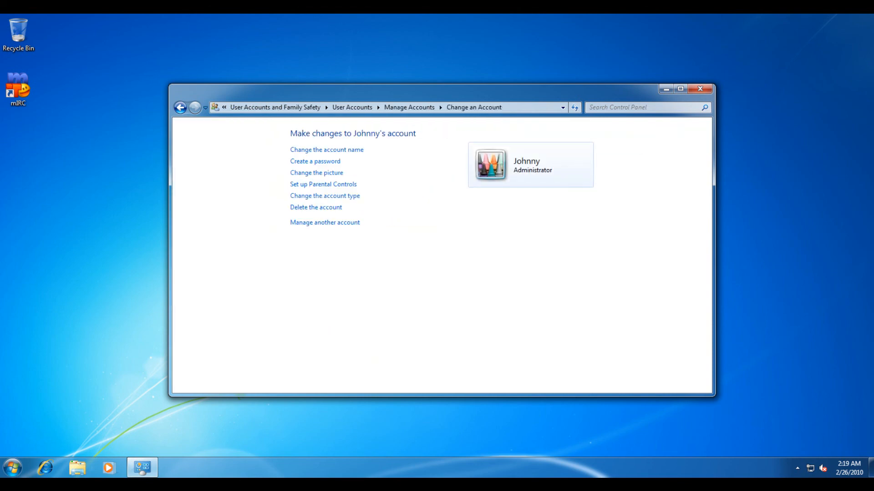
{"action": "left_click", "coordinate": [324, 196]}
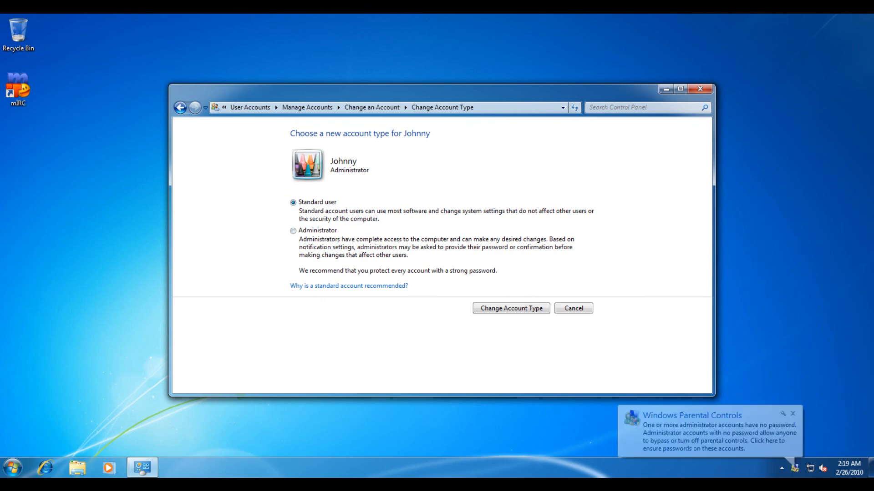
Apply Standard user for Johnny and confirm his Parental Controls stay On.
{"action": "left_click", "coordinate": [509, 308]}
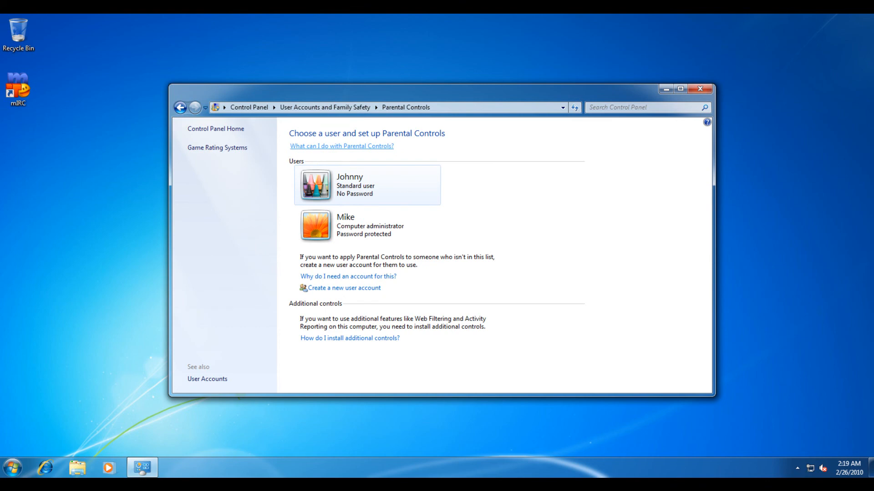
{"action": "left_click", "coordinate": [367, 184]}
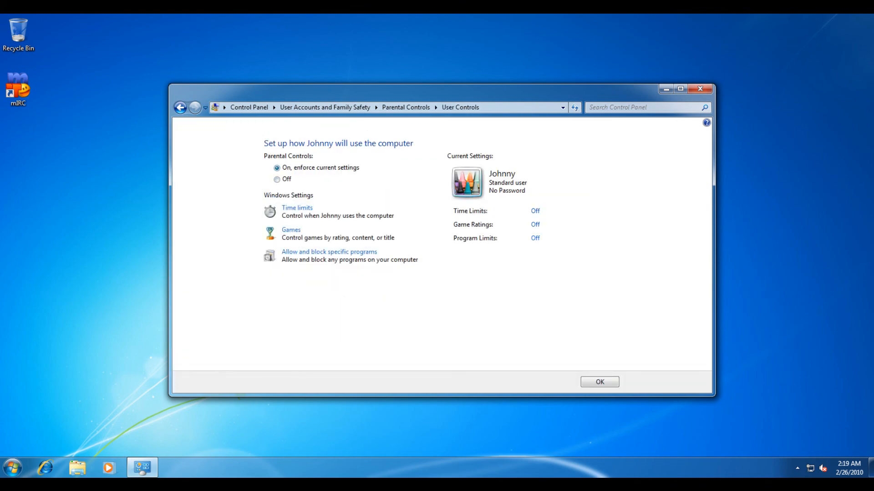
{"action": "left_click", "coordinate": [11, 466]}
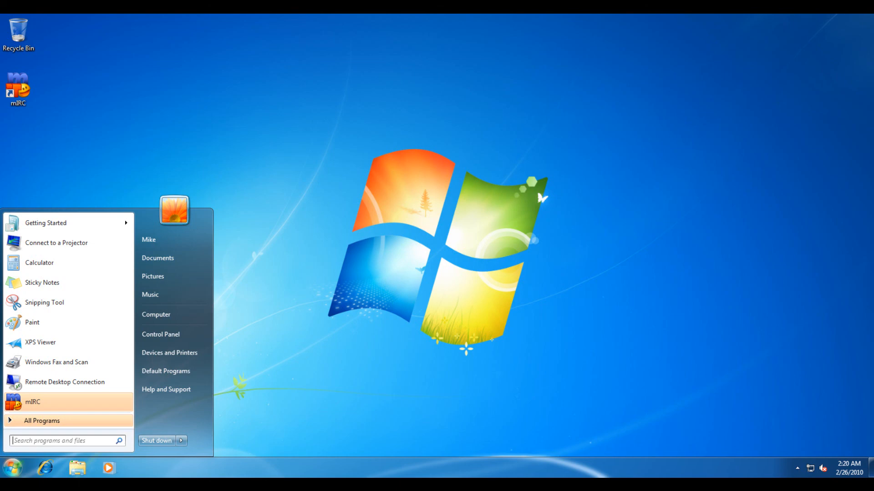
{"action": "left_click", "coordinate": [180, 440]}
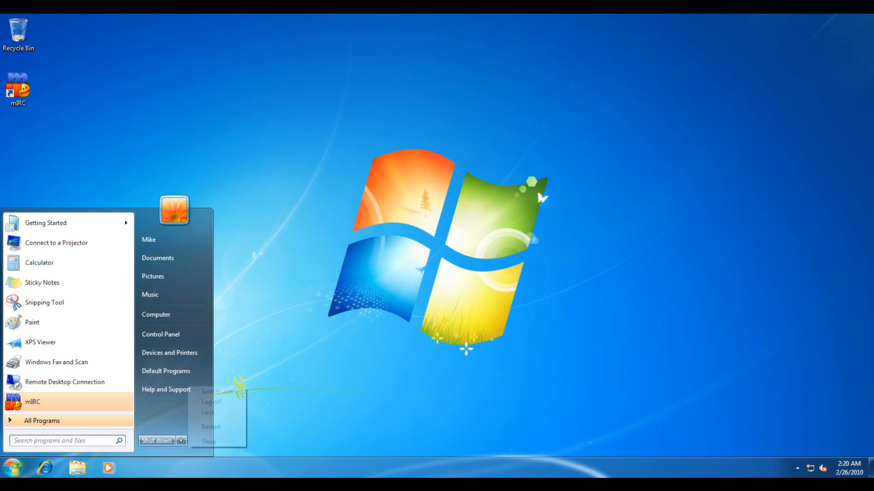
{"action": "left_click", "coordinate": [33, 401]}
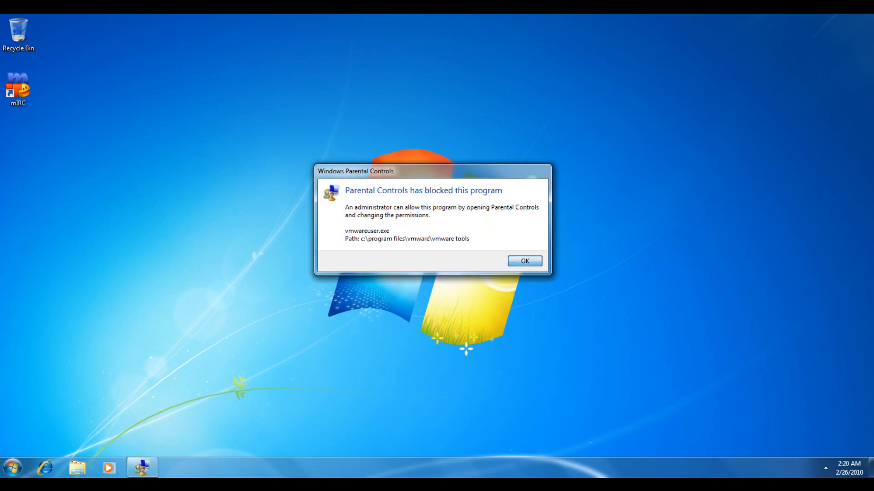
{"action": "left_click", "coordinate": [523, 261]}
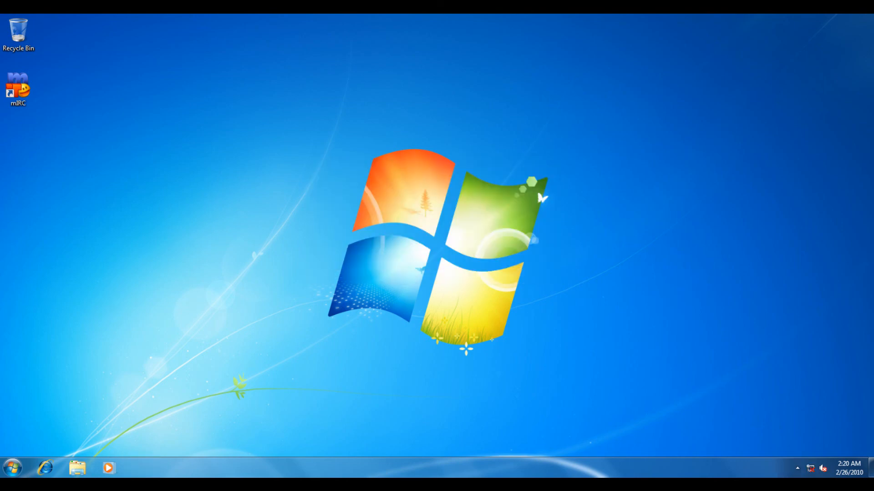
Try launching mIRC, acknowledge it is blocked, then expand the Lavalys folder in All Programs.
{"action": "left_click", "coordinate": [18, 89]}
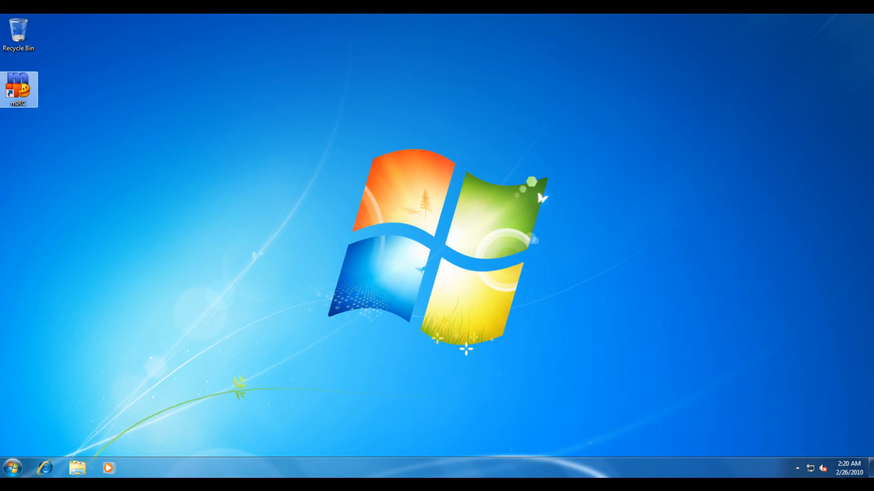
{"action": "double_click", "coordinate": [19, 89]}
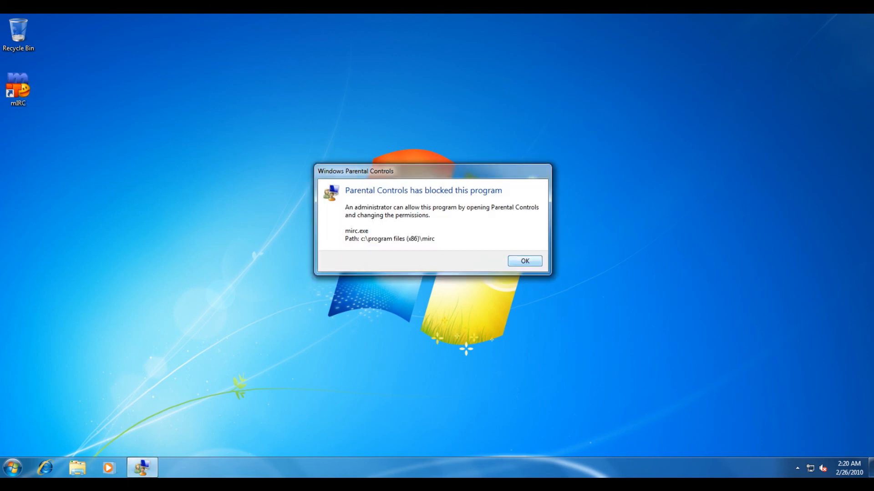
{"action": "left_click", "coordinate": [523, 261]}
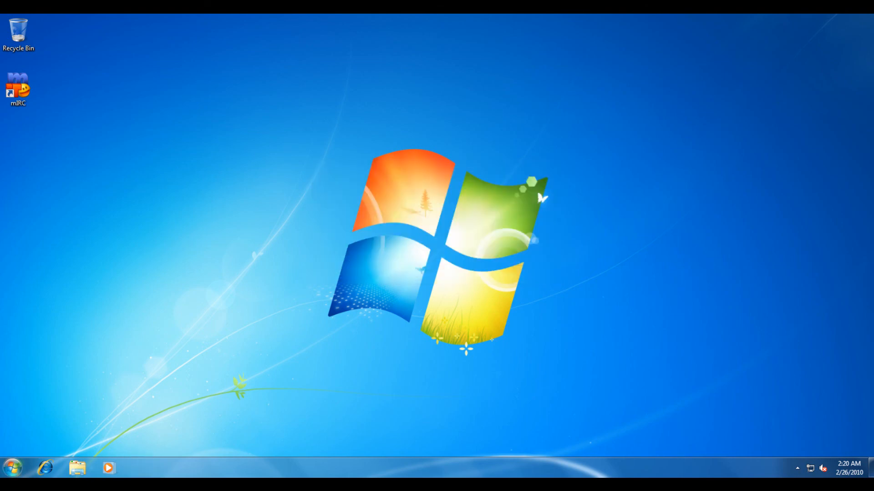
{"action": "left_click", "coordinate": [11, 466]}
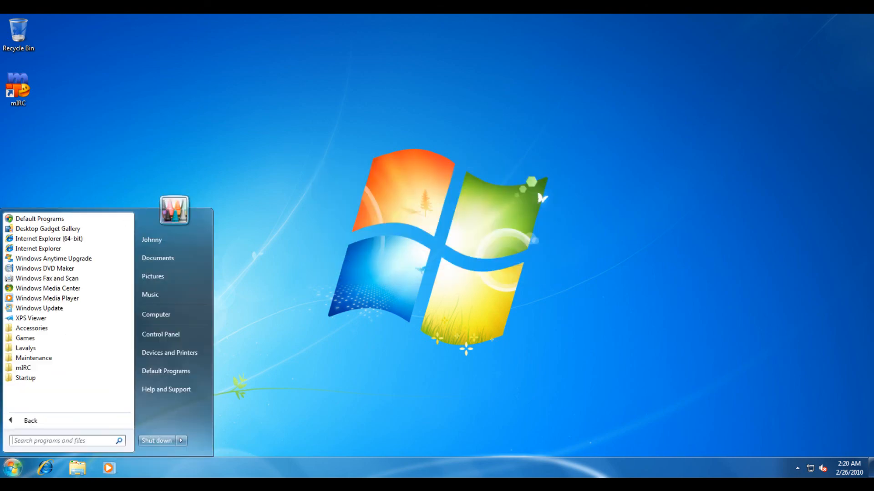
{"action": "left_click", "coordinate": [26, 348]}
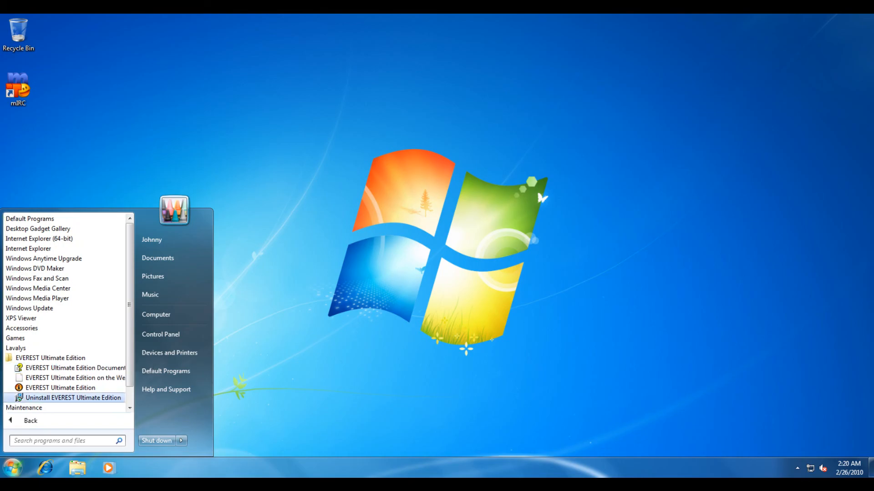